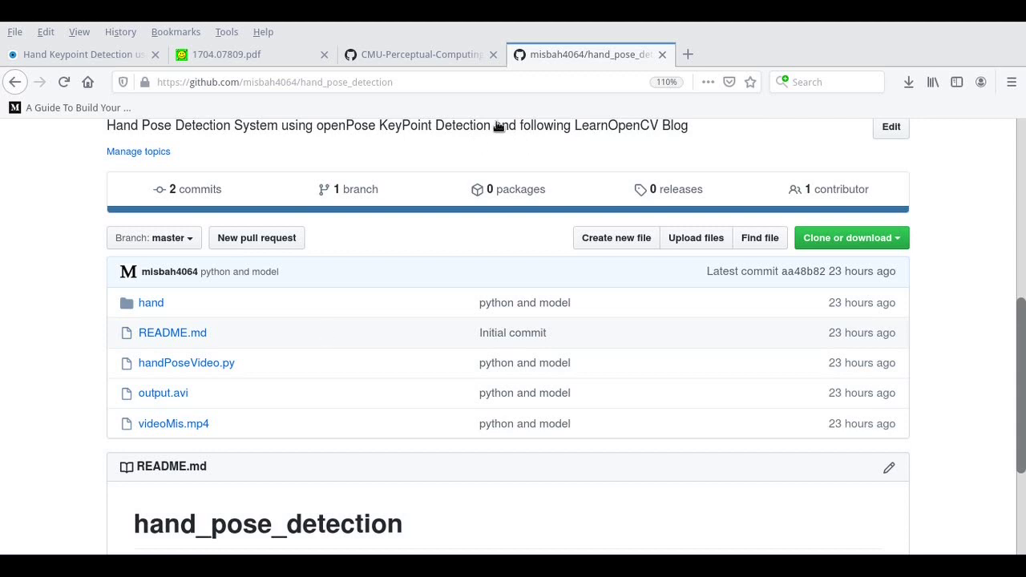
# Reveal and select the hand_pose_detection repository's HTTPS clone URL under 'Clone or download'
pyautogui.click(320, 82)
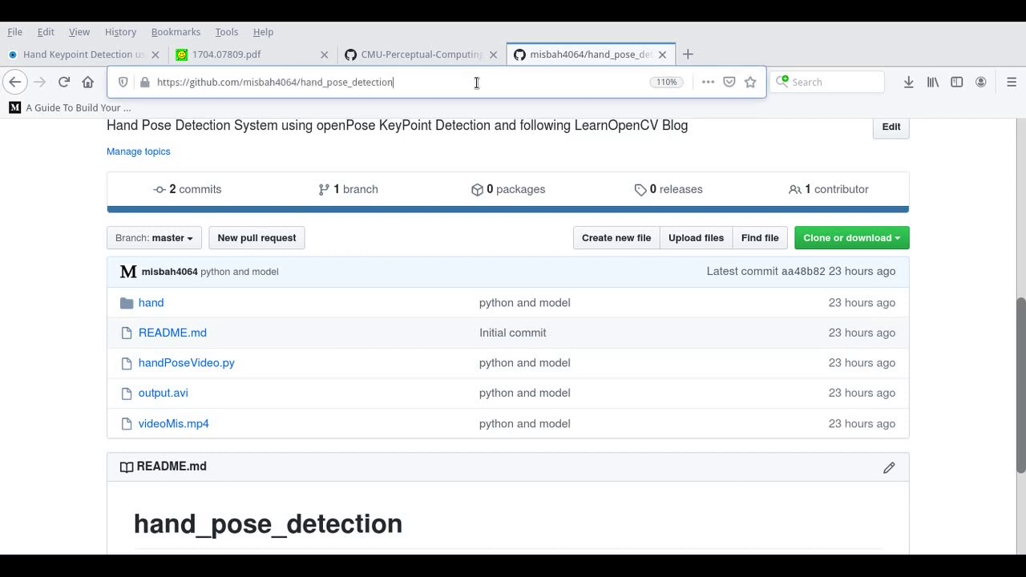
pyautogui.click(275, 82)
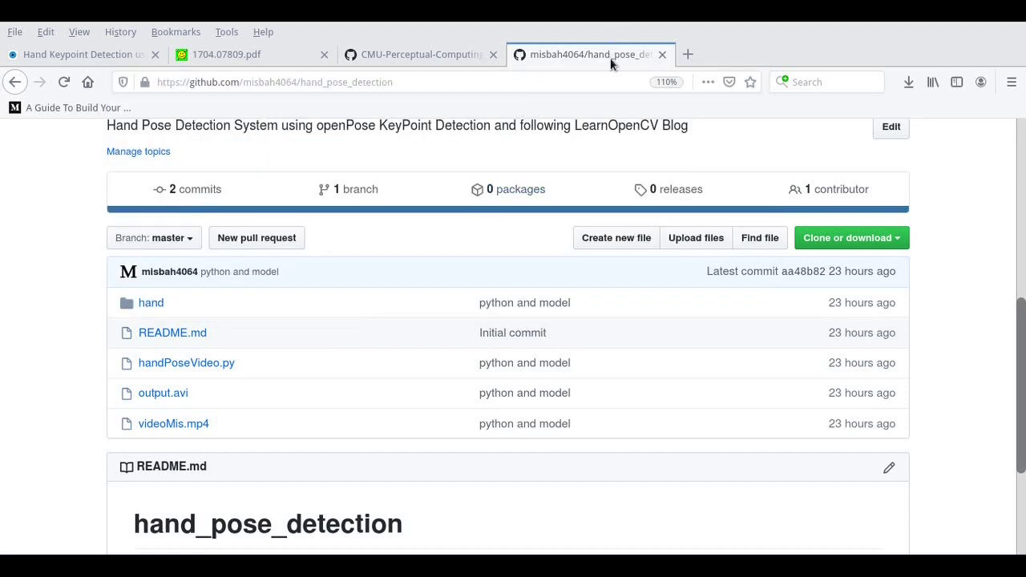
pyautogui.click(846, 238)
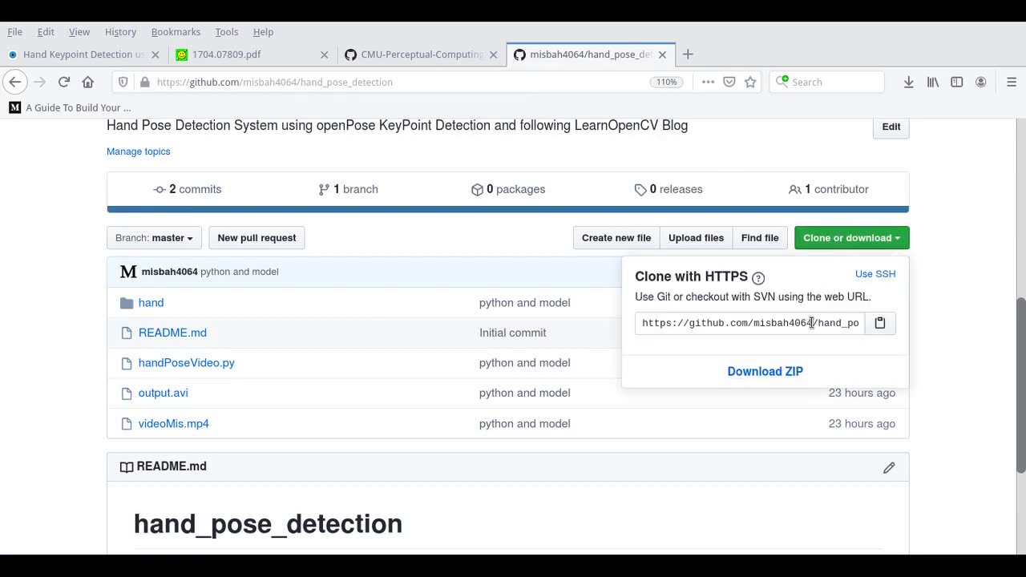
pyautogui.click(879, 323)
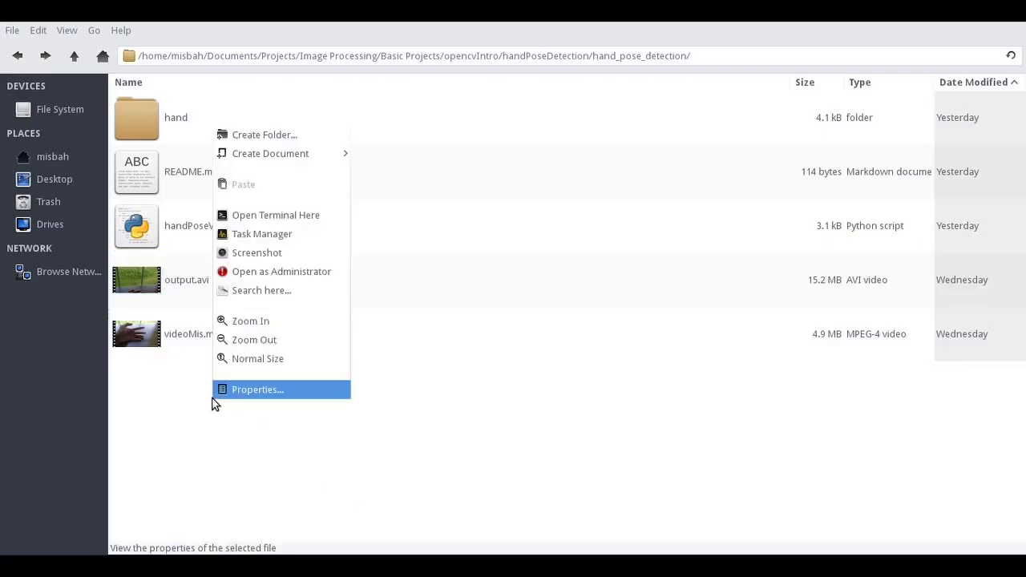
# Open a terminal in the hand_pose_detection folder, type 'git clone', and recopy the clone URL
pyautogui.click(275, 215)
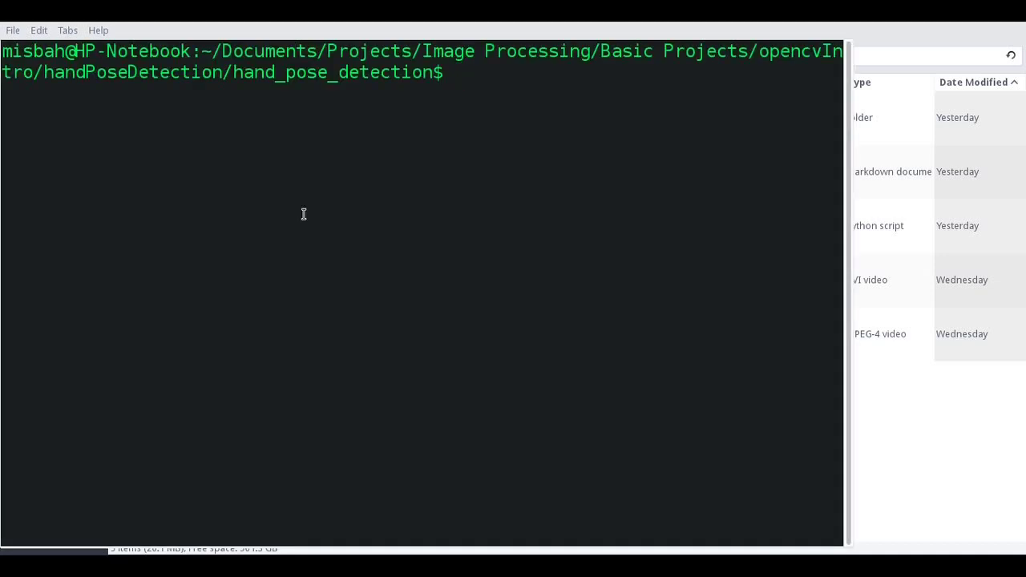
pyautogui.write('gi')
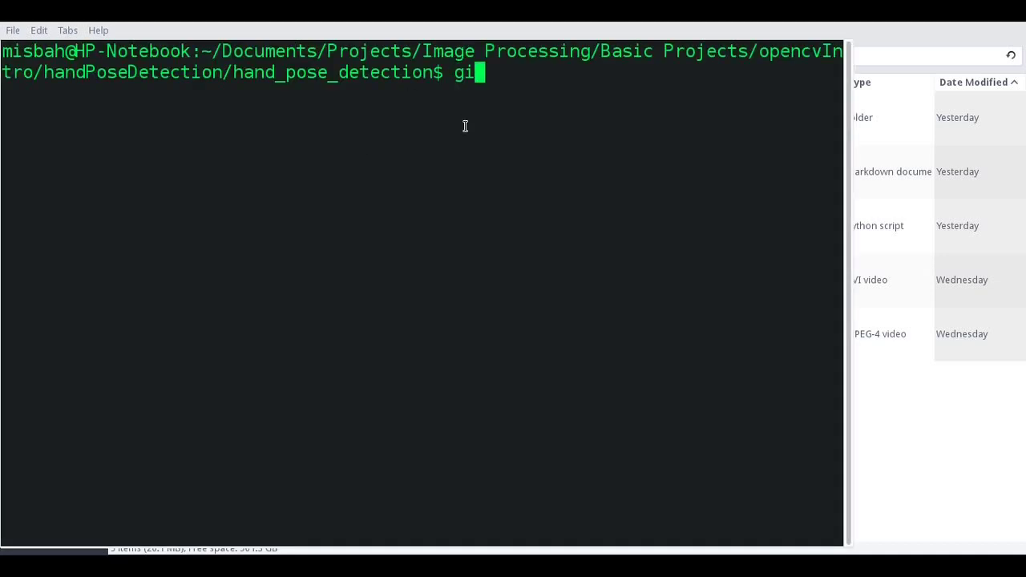
pyautogui.write('t clone')
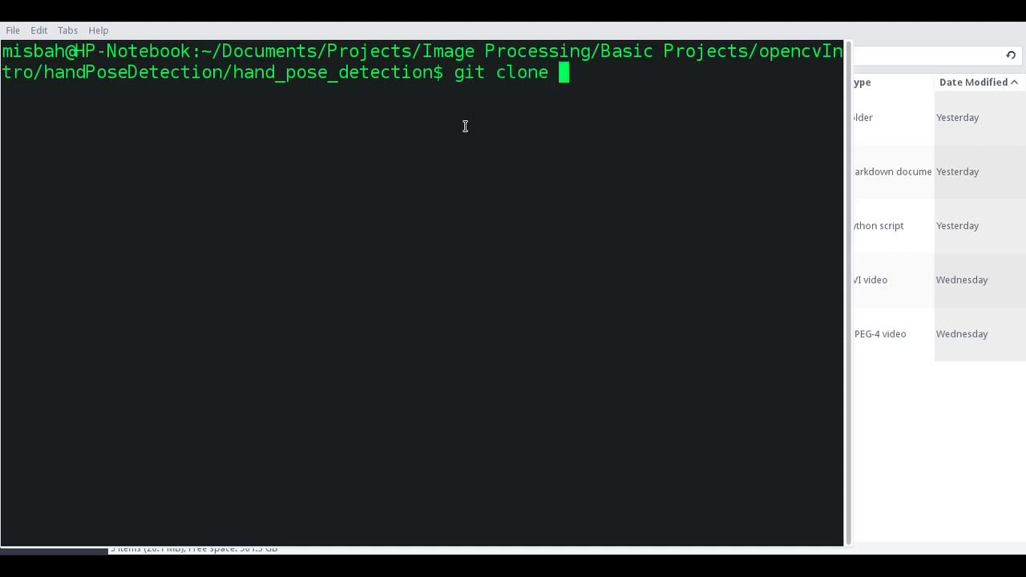
pyautogui.moveTo(282, 526)
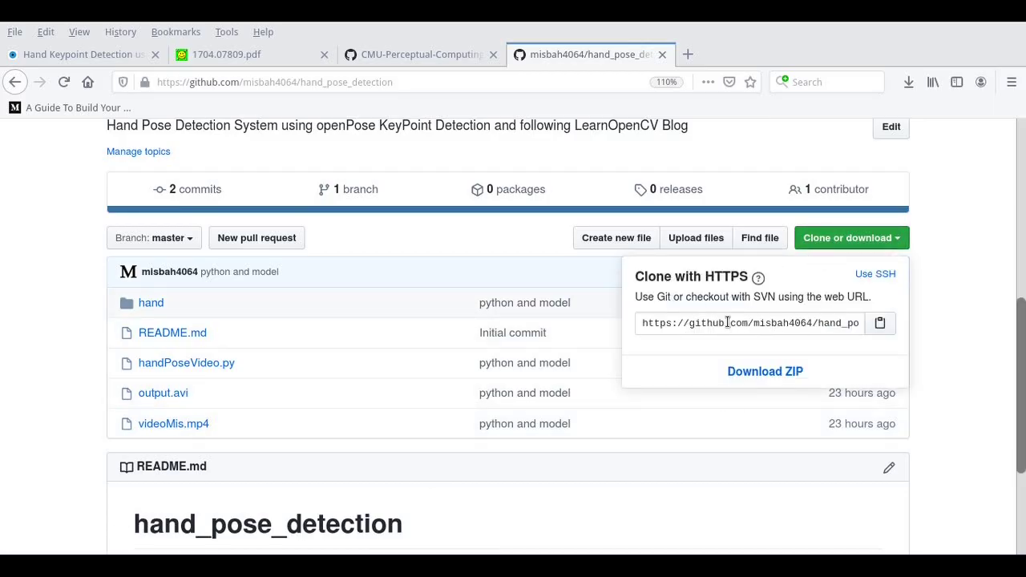
pyautogui.click(750, 323)
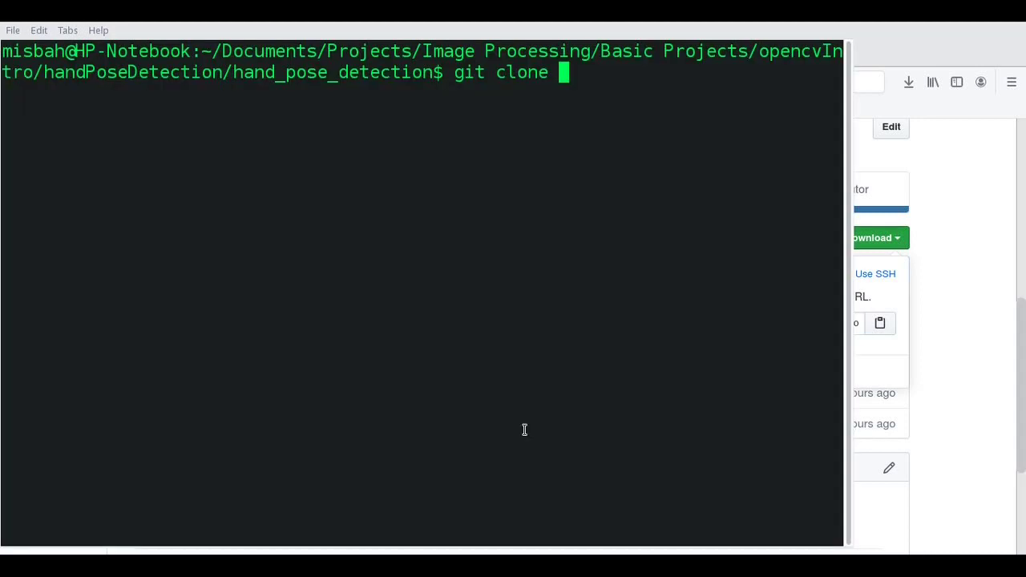
pyautogui.moveTo(589, 112)
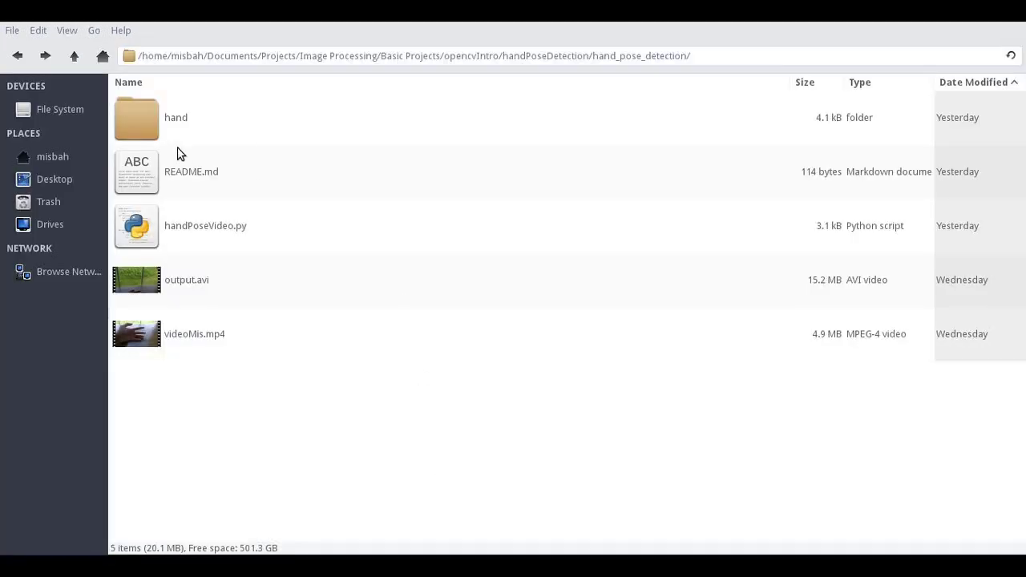
pyautogui.click(175, 117)
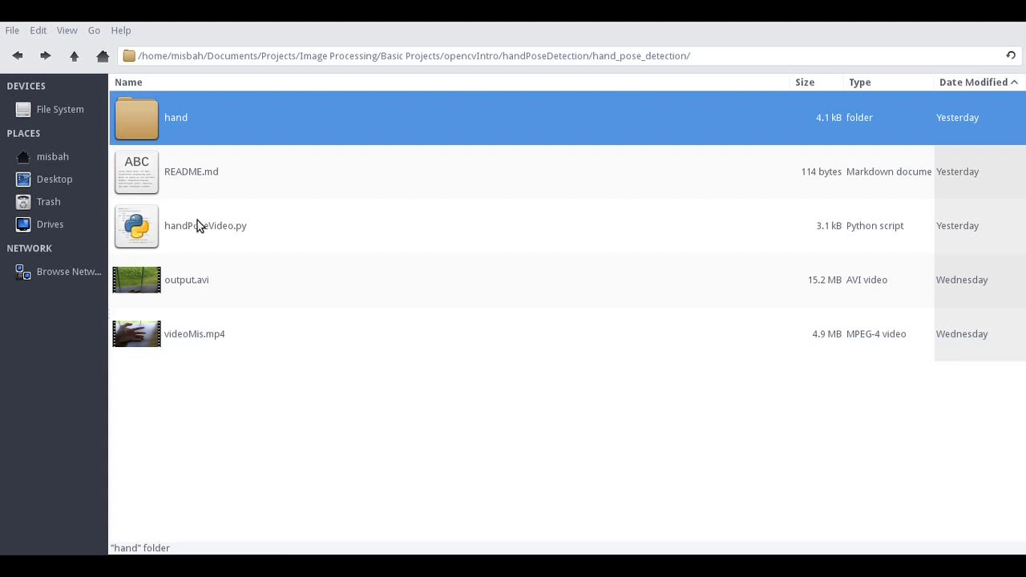
pyautogui.click(205, 226)
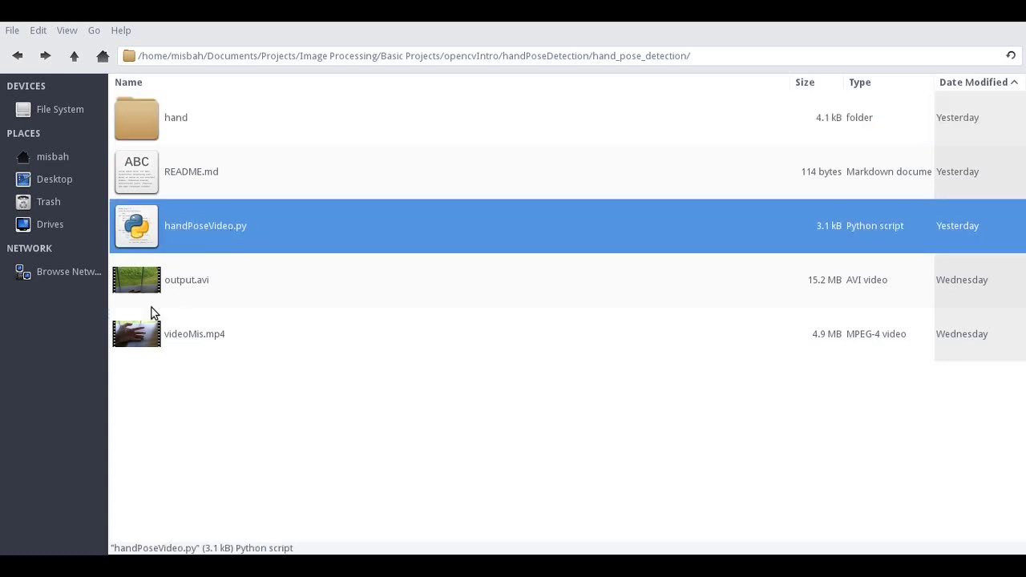
pyautogui.click(194, 334)
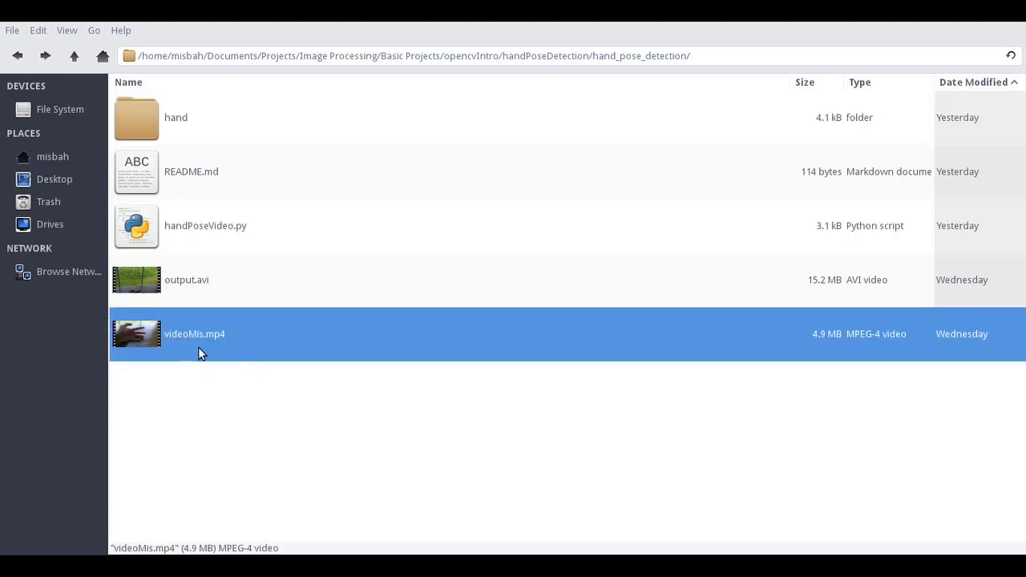
pyautogui.moveTo(199, 295)
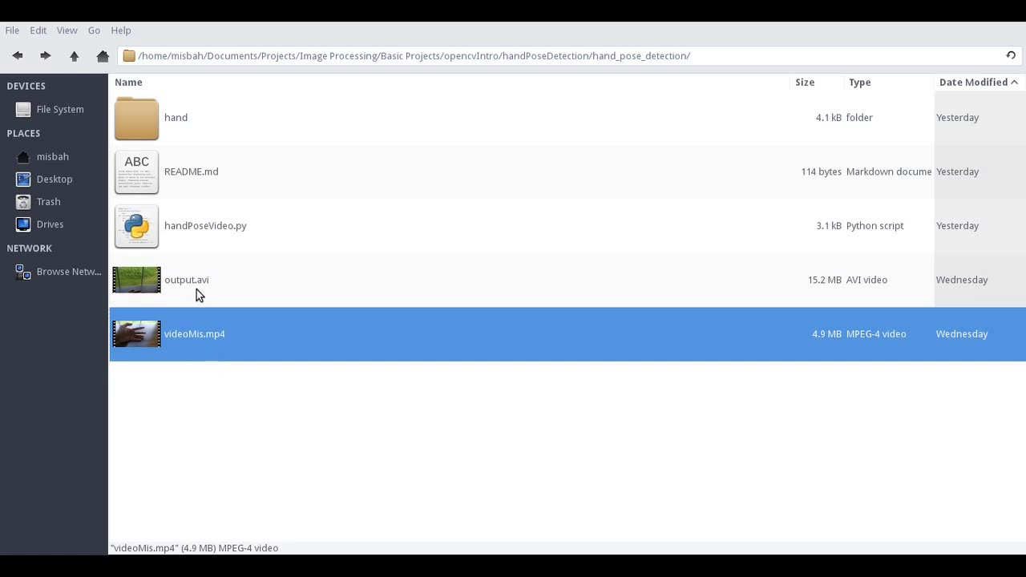
pyautogui.click(186, 280)
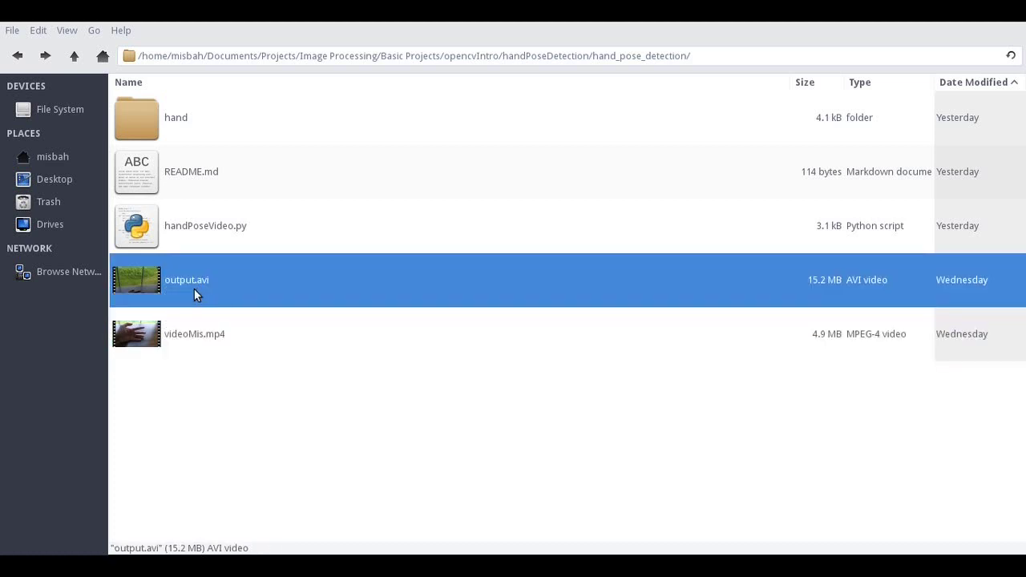
pyautogui.moveTo(192, 131)
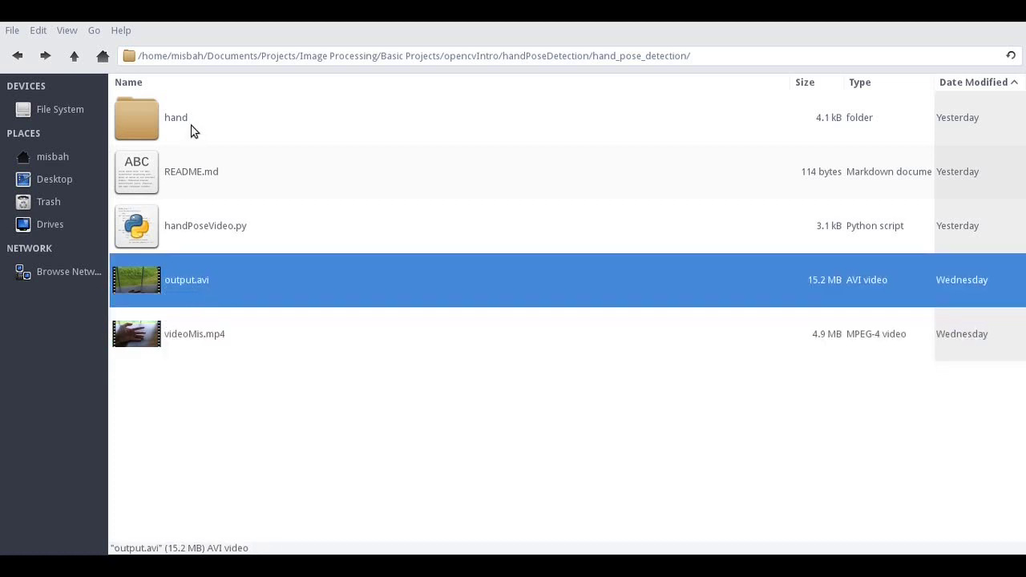
# Open the hand folder and inspect pose_deploy.prototxt and pose_iter_102000.caffemodel
pyautogui.doubleClick(175, 117)
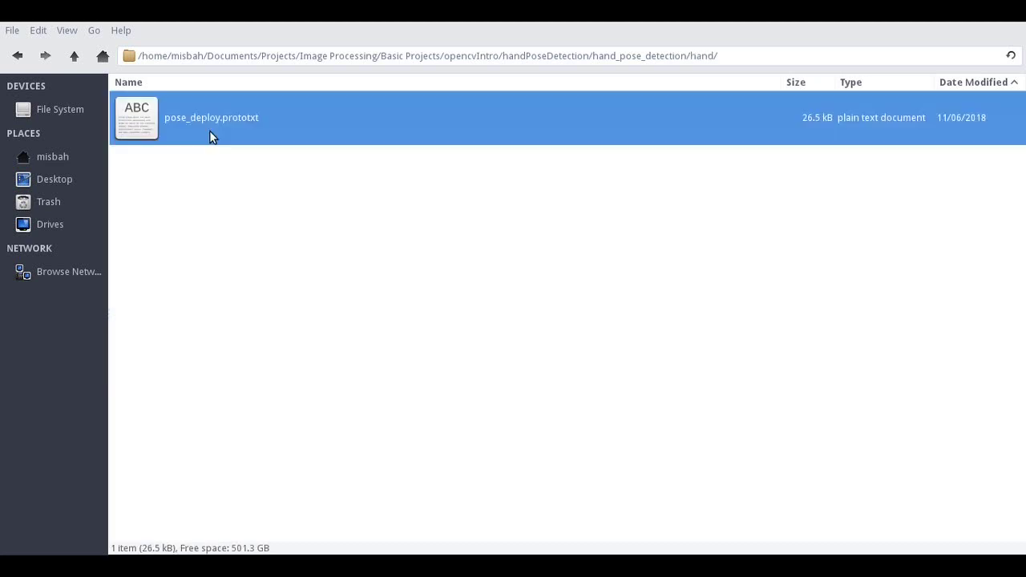
pyautogui.click(212, 117)
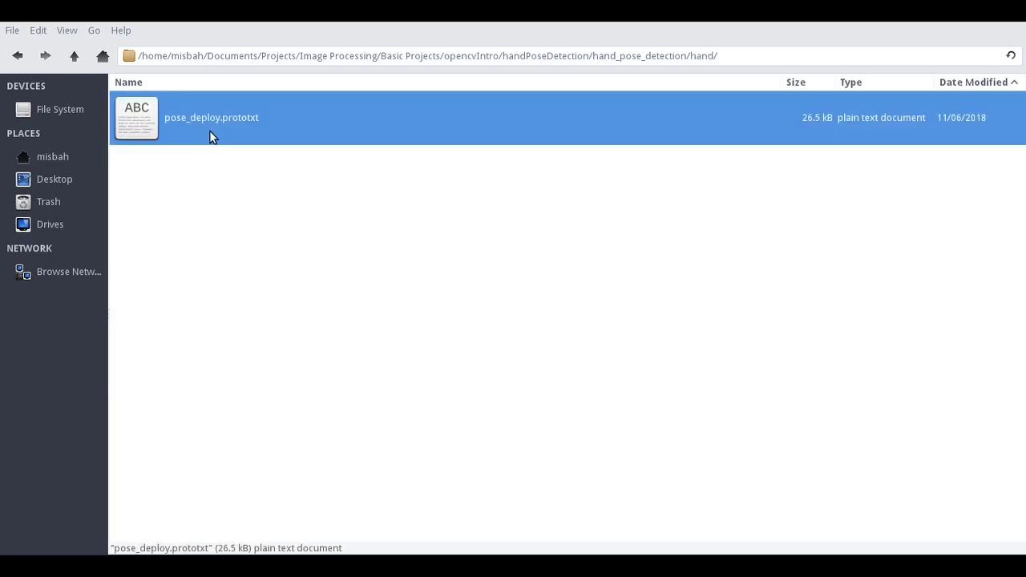
pyautogui.moveTo(193, 133)
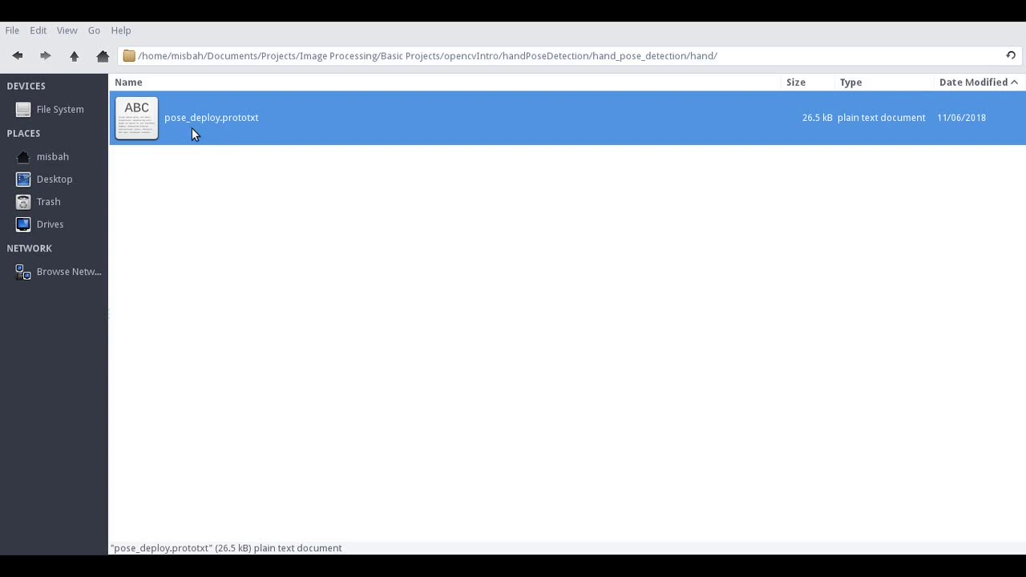
pyautogui.moveTo(390, 293)
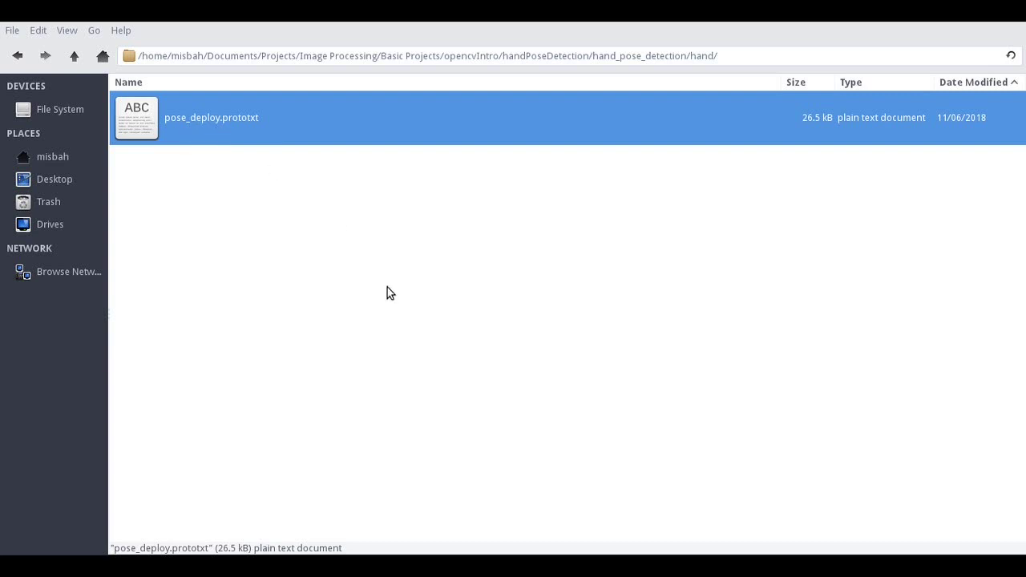
pyautogui.moveTo(485, 482)
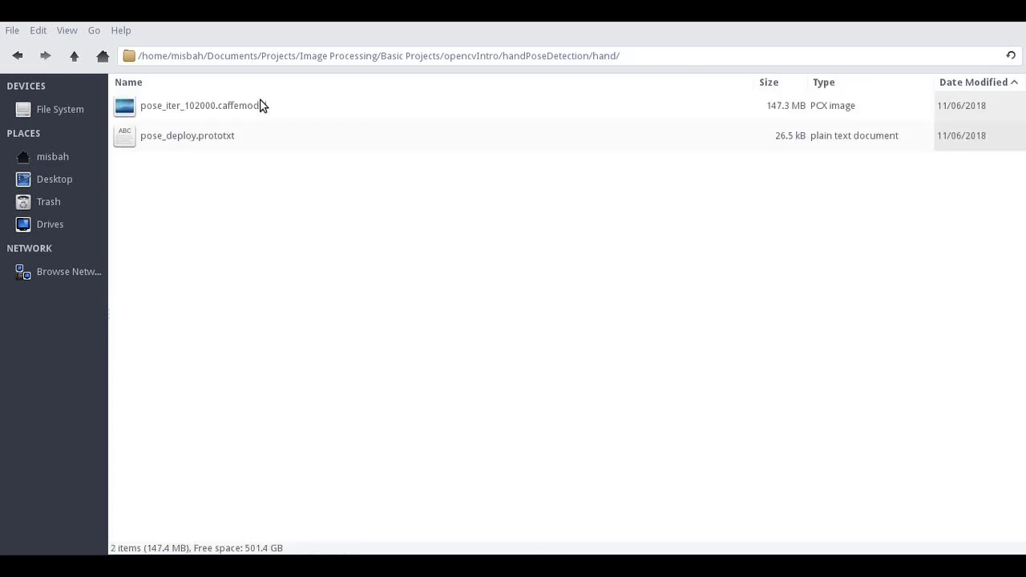
pyautogui.click(203, 105)
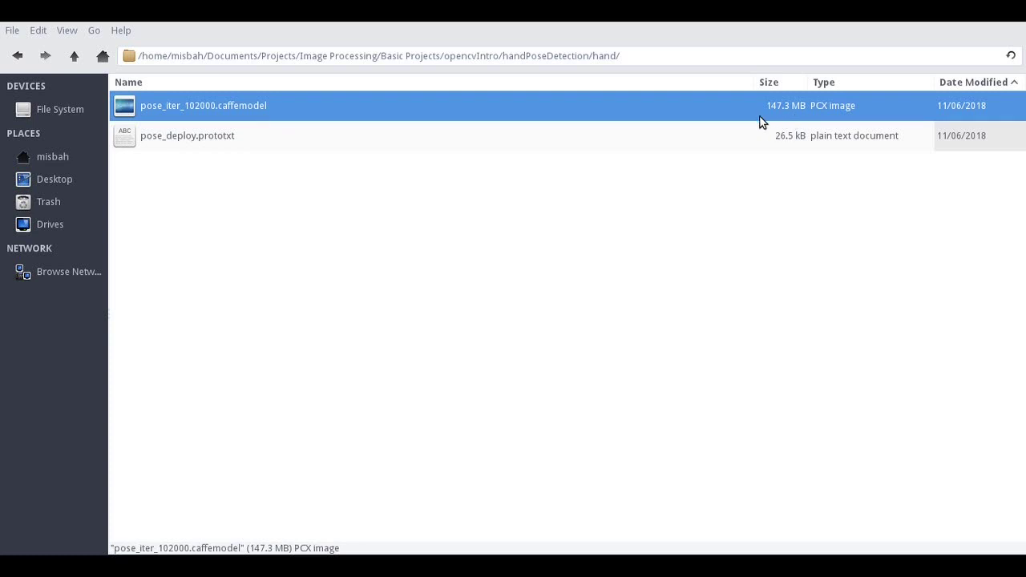
pyautogui.moveTo(261, 118)
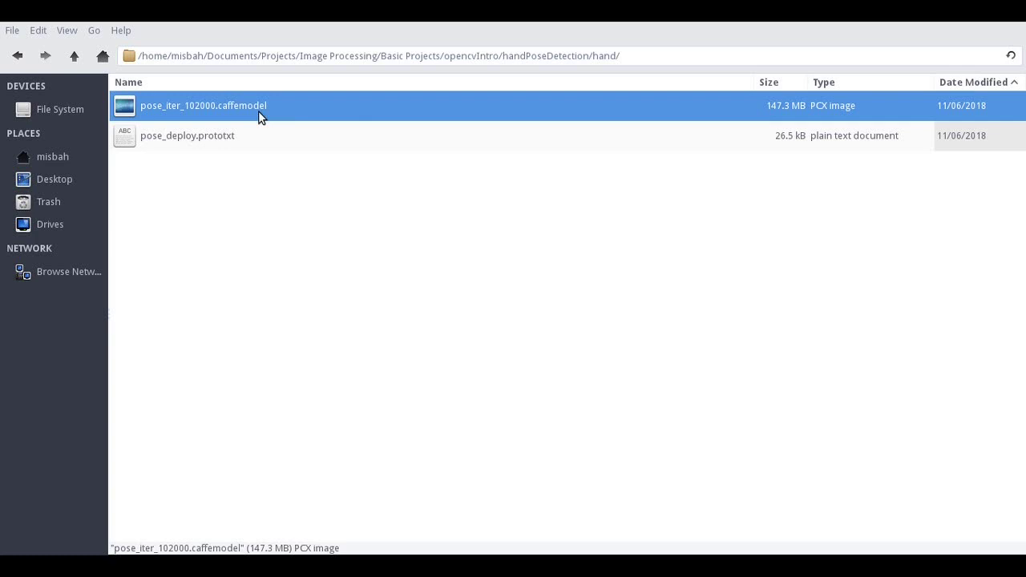
pyautogui.moveTo(263, 108)
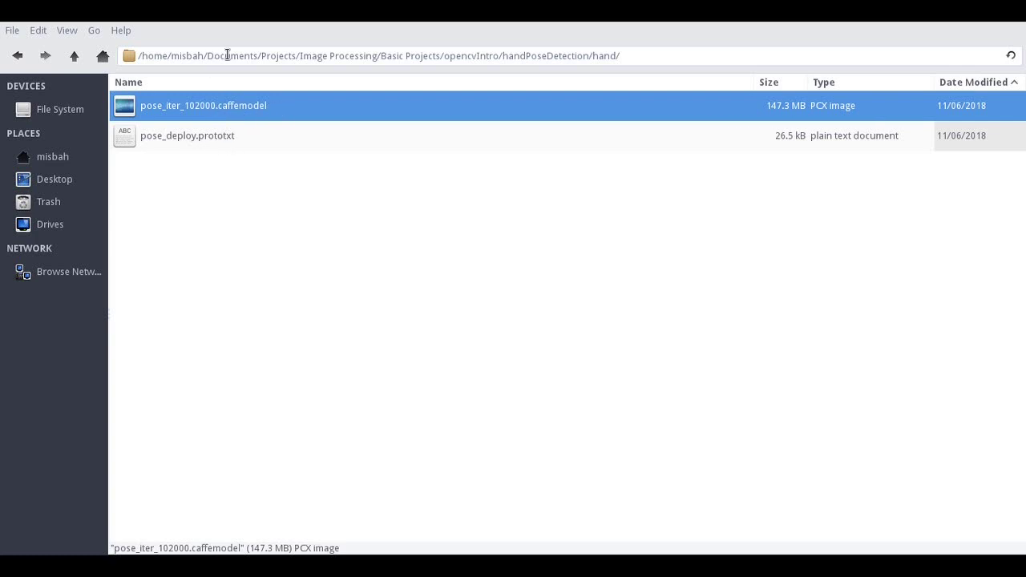
pyautogui.moveTo(228, 160)
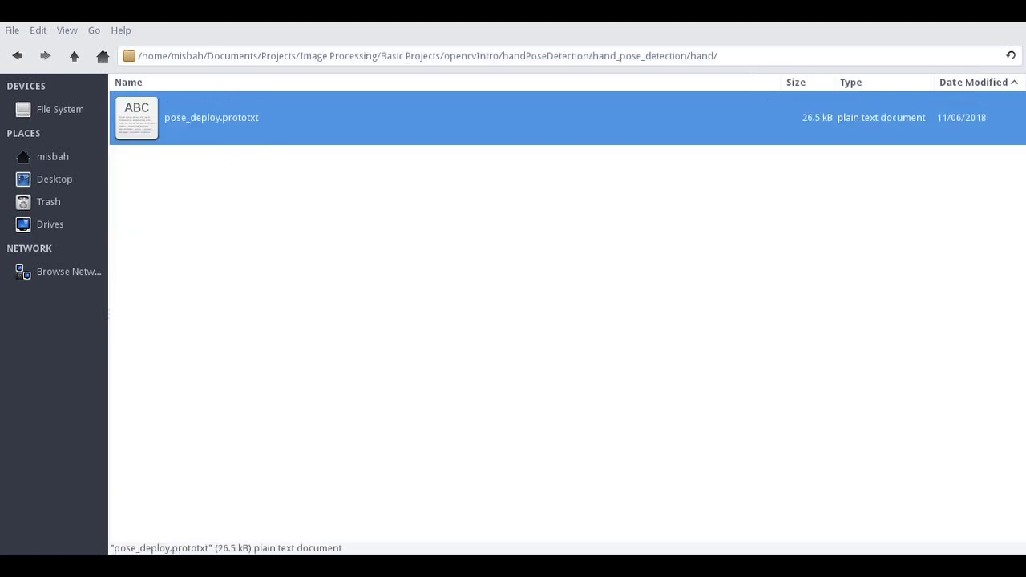
pyautogui.moveTo(238, 142)
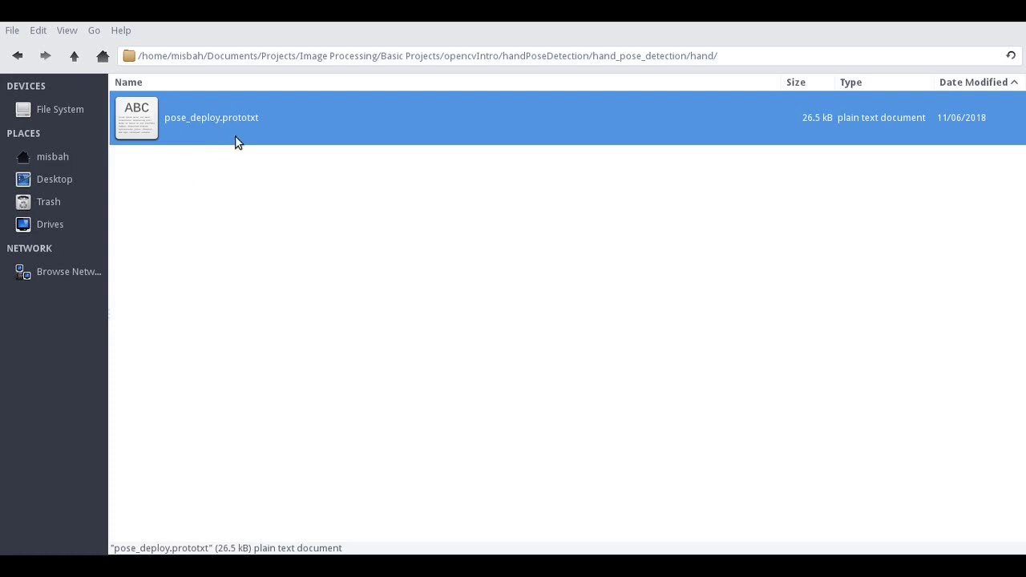
pyautogui.moveTo(232, 139)
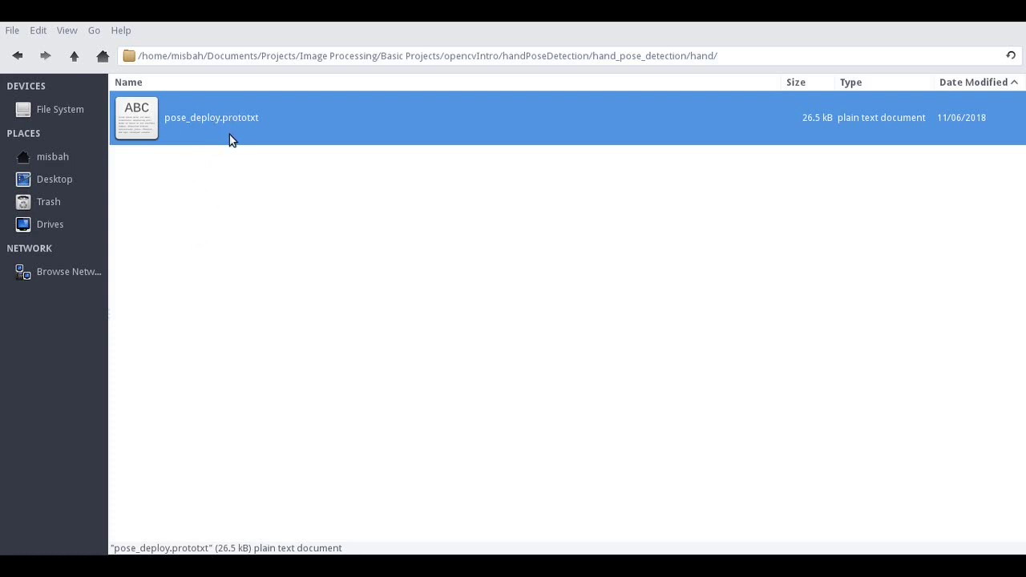
pyautogui.moveTo(226, 183)
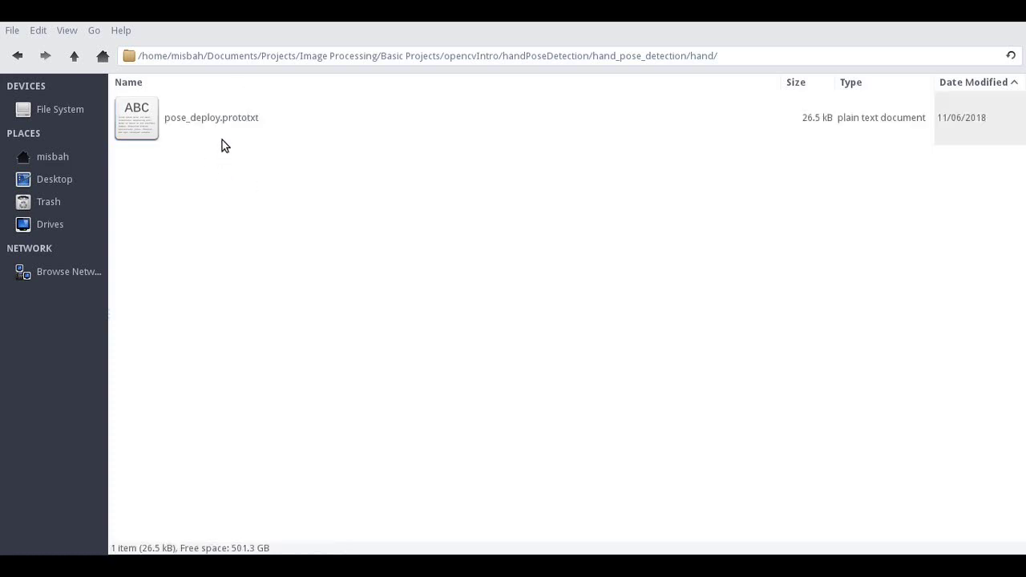
pyautogui.moveTo(200, 208)
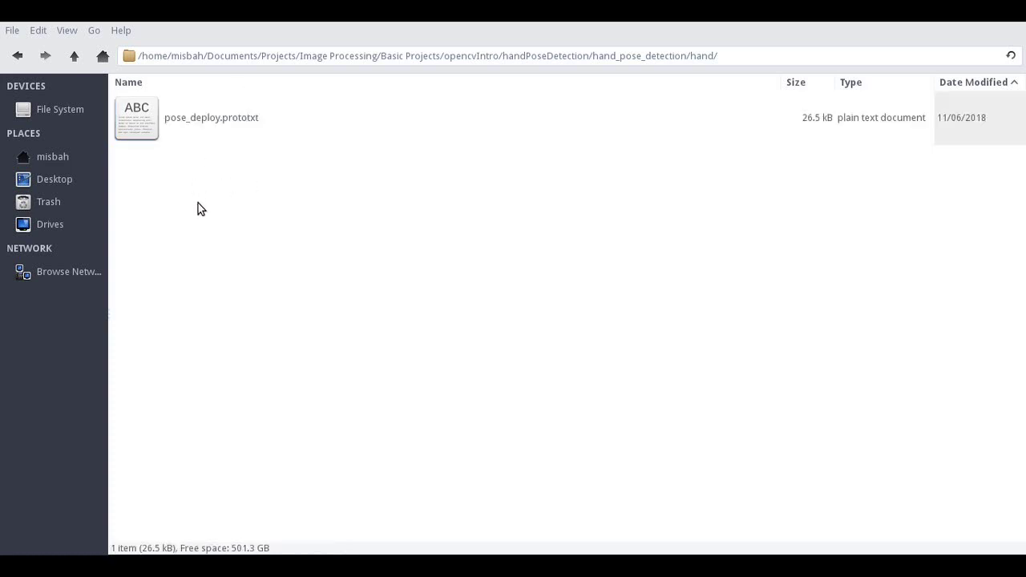
pyautogui.moveTo(554, 477)
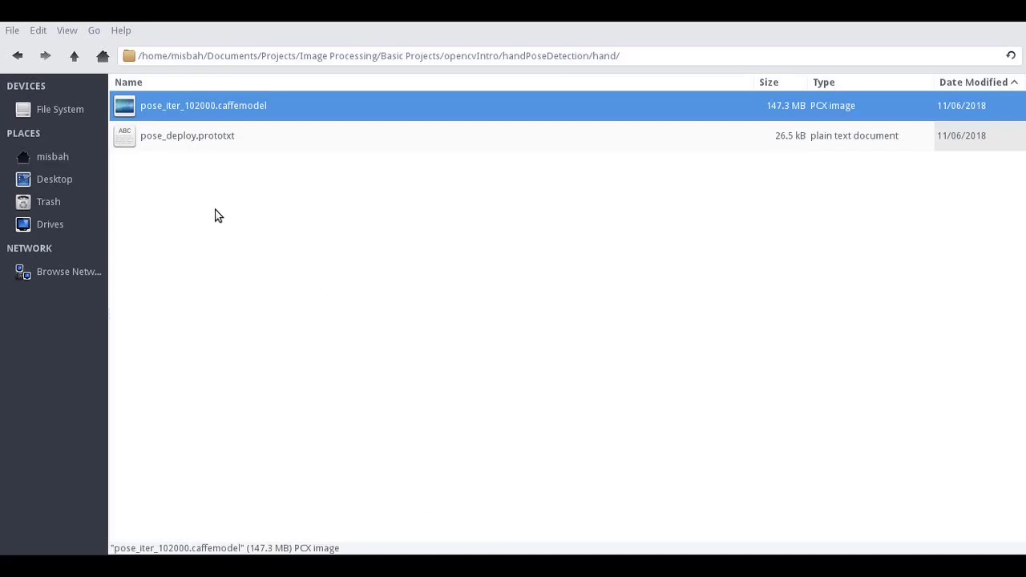
pyautogui.click(187, 136)
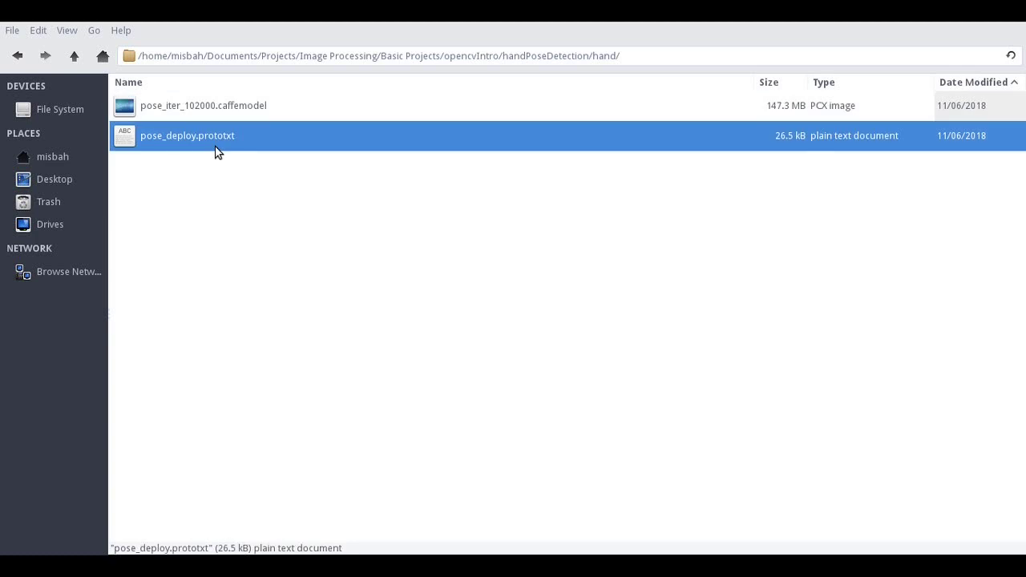
pyautogui.moveTo(218, 152)
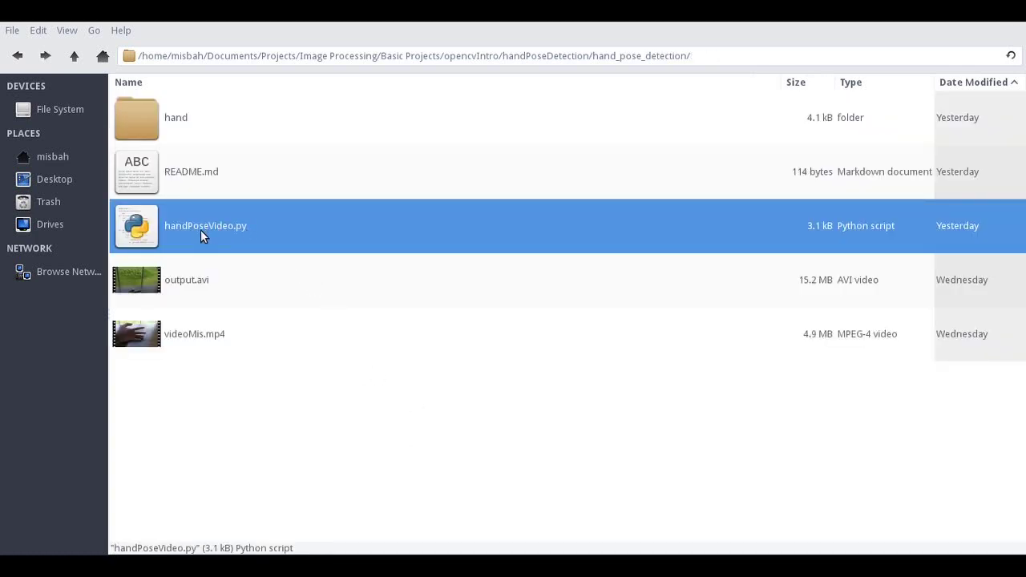
# Open handPoseVideo.py in Sublime Text, scroll its model paths, and select videoMis on line 14
pyautogui.doubleClick(206, 225)
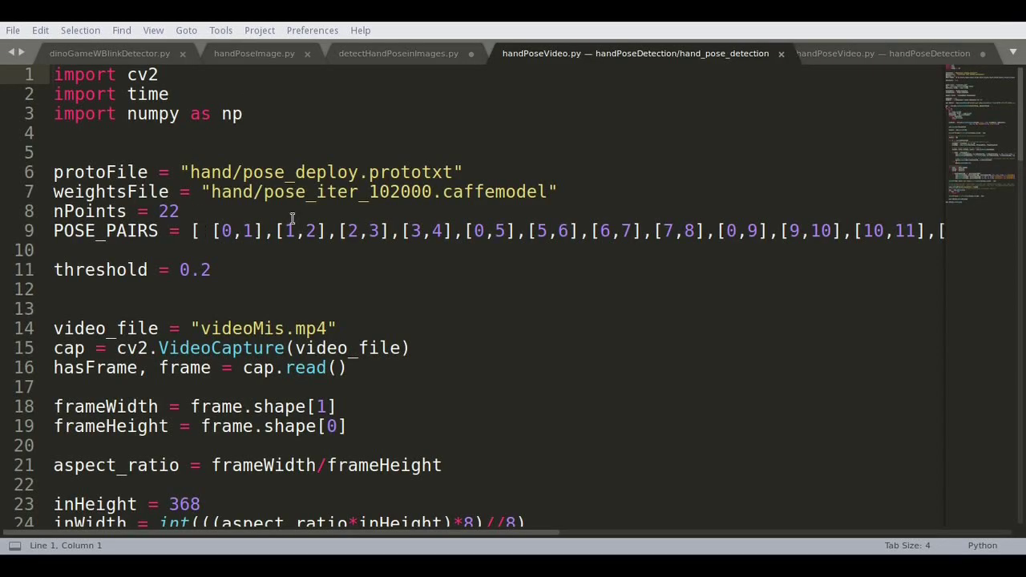
pyautogui.scroll(-3)
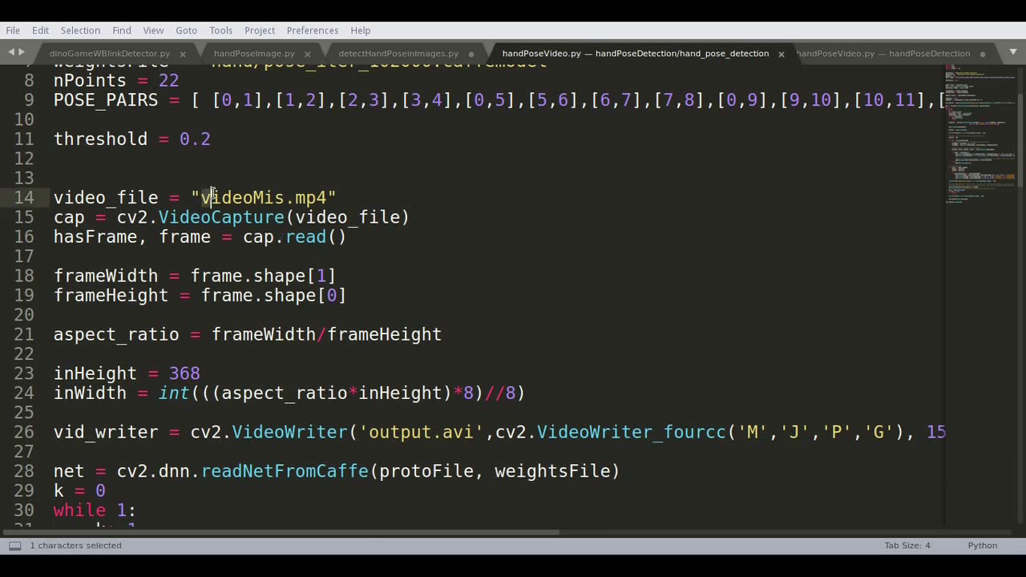
pyautogui.doubleClick(244, 198)
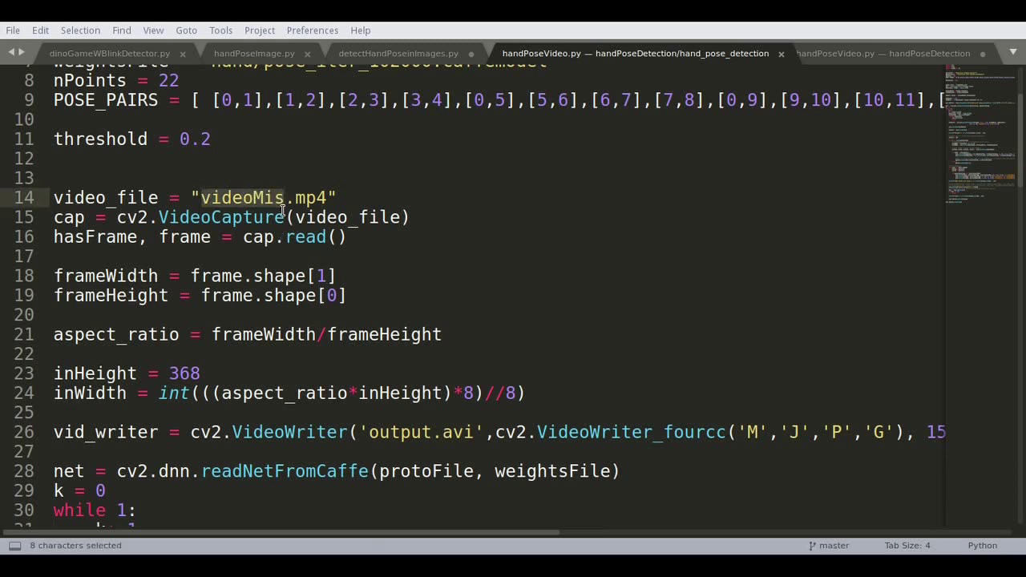
pyautogui.moveTo(278, 191)
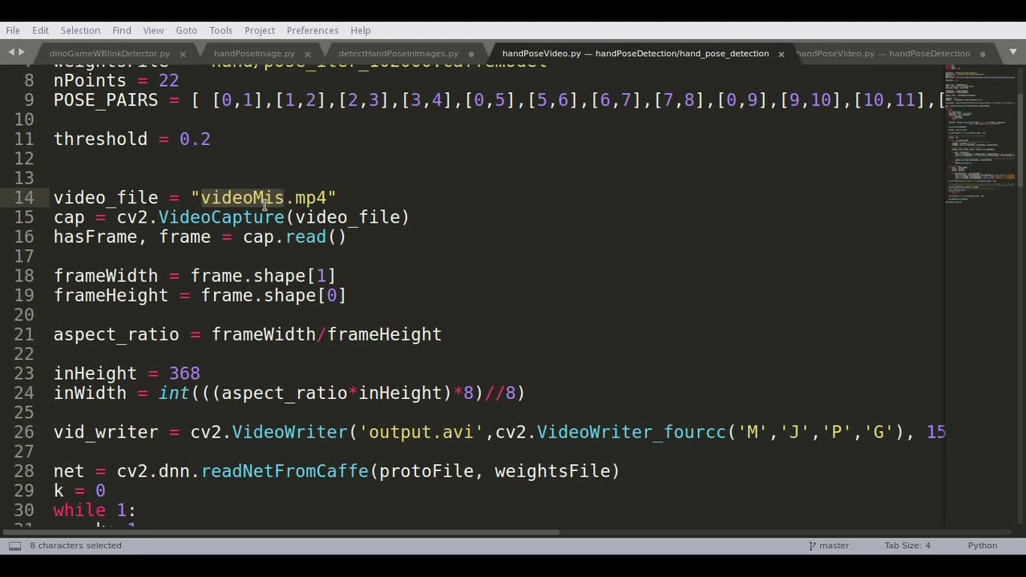
pyautogui.moveTo(313, 261)
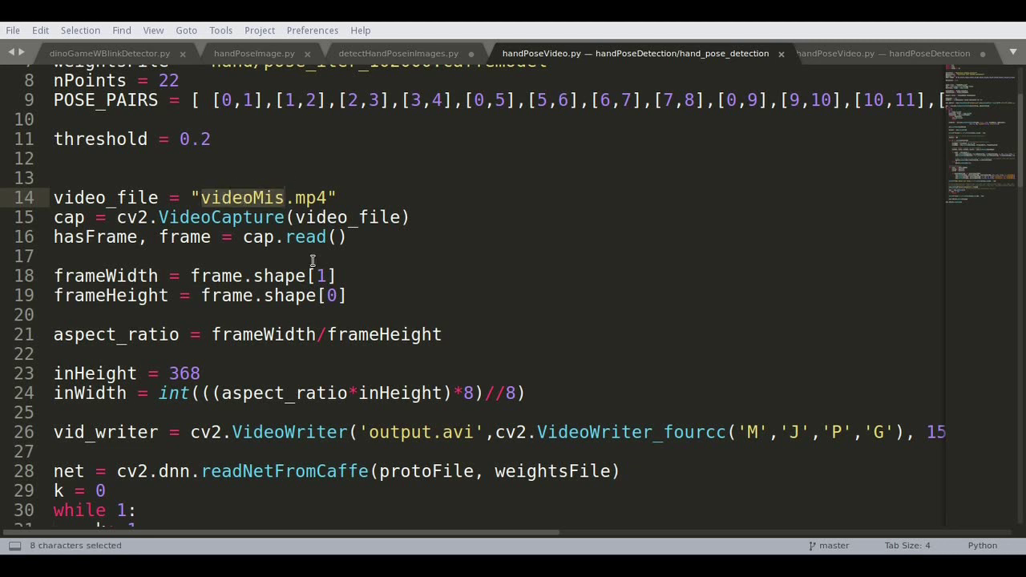
pyautogui.moveTo(421, 420)
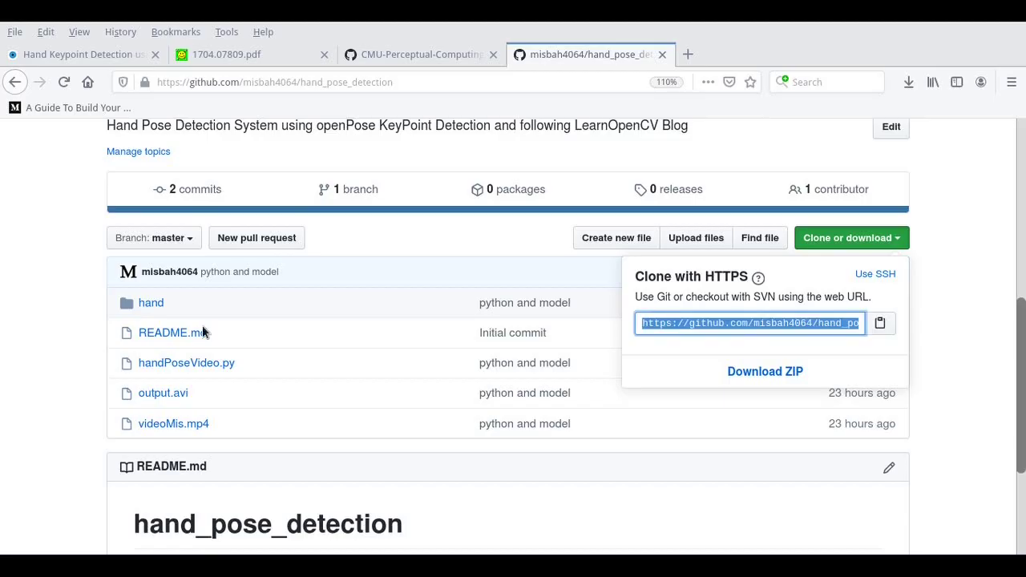
# Read the 1704.07809.pdf Multiview Bootstrapping paper from its title page into page 2's related work
pyautogui.click(249, 55)
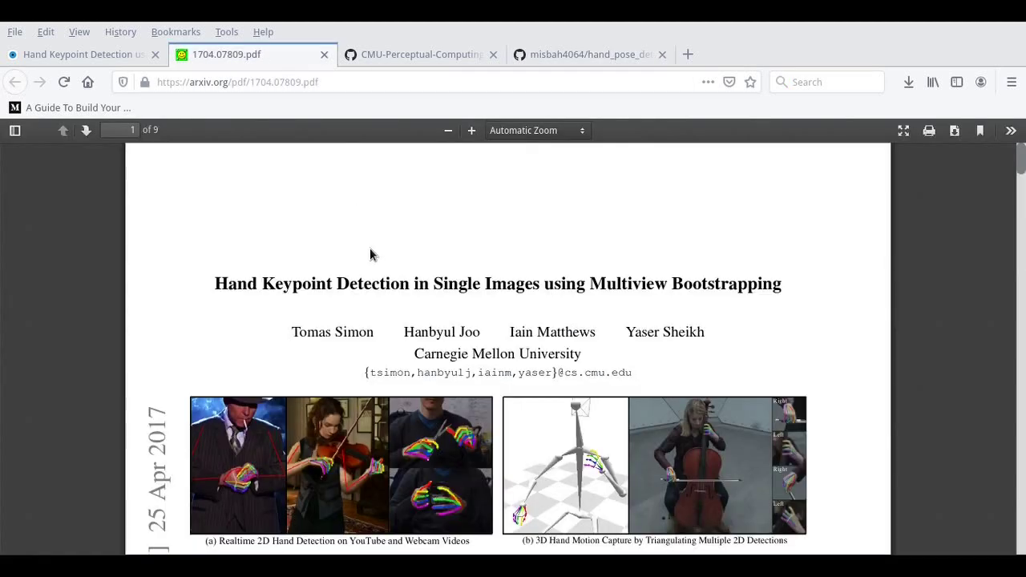
pyautogui.moveTo(617, 293)
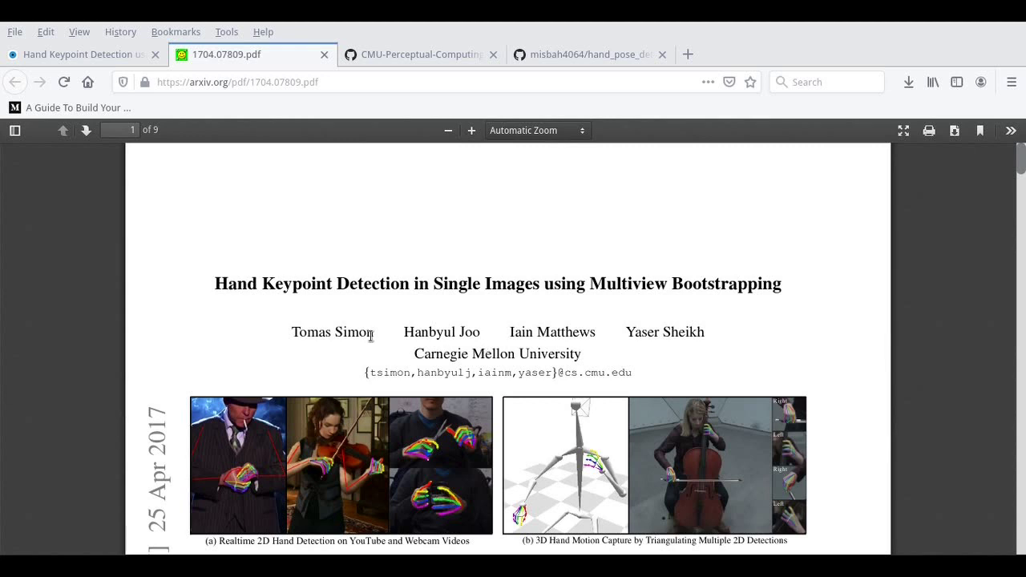
pyautogui.scroll(-3)
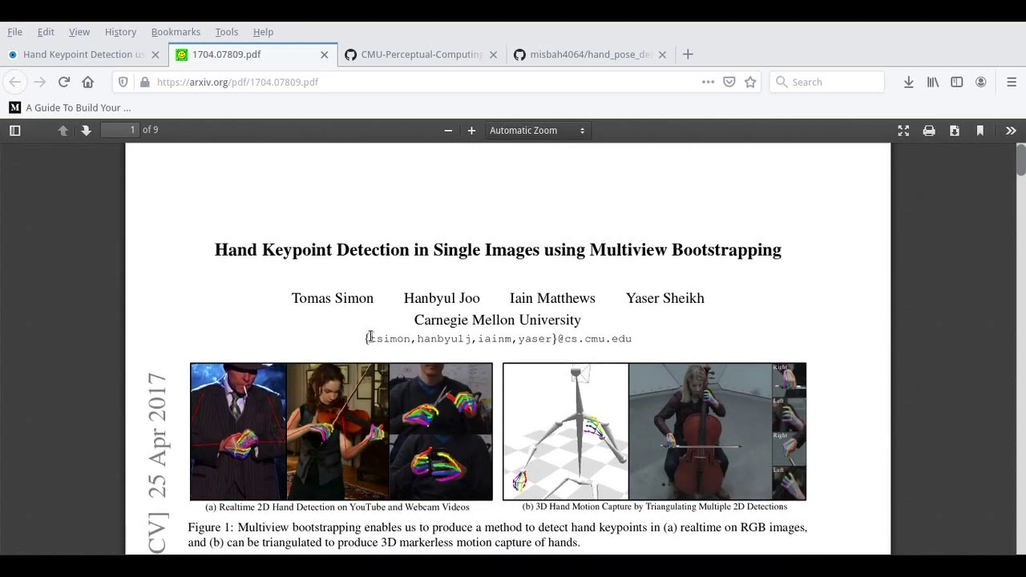
pyautogui.moveTo(316, 321)
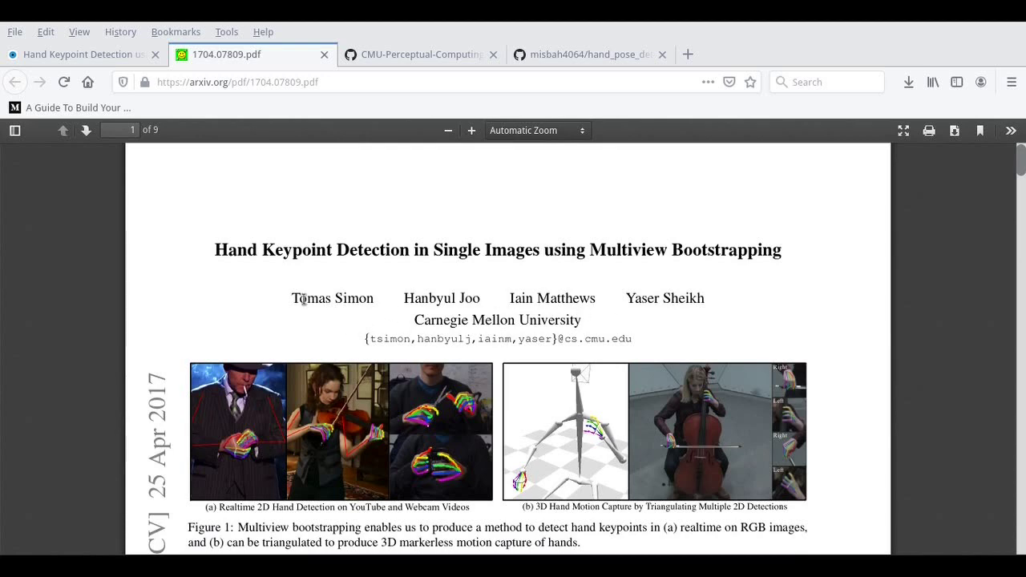
pyautogui.scroll(-3)
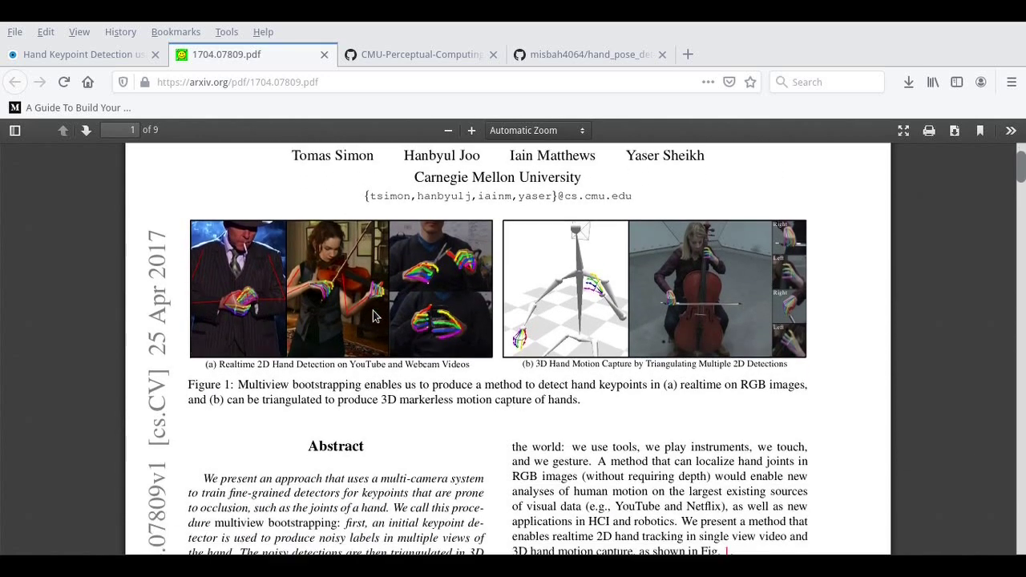
pyautogui.scroll(-3)
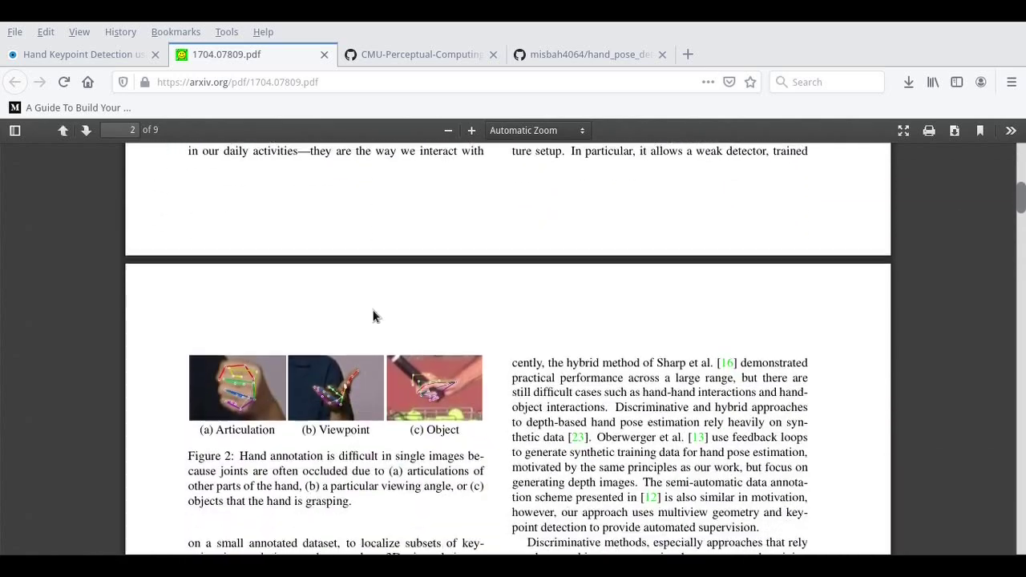
pyautogui.scroll(-3)
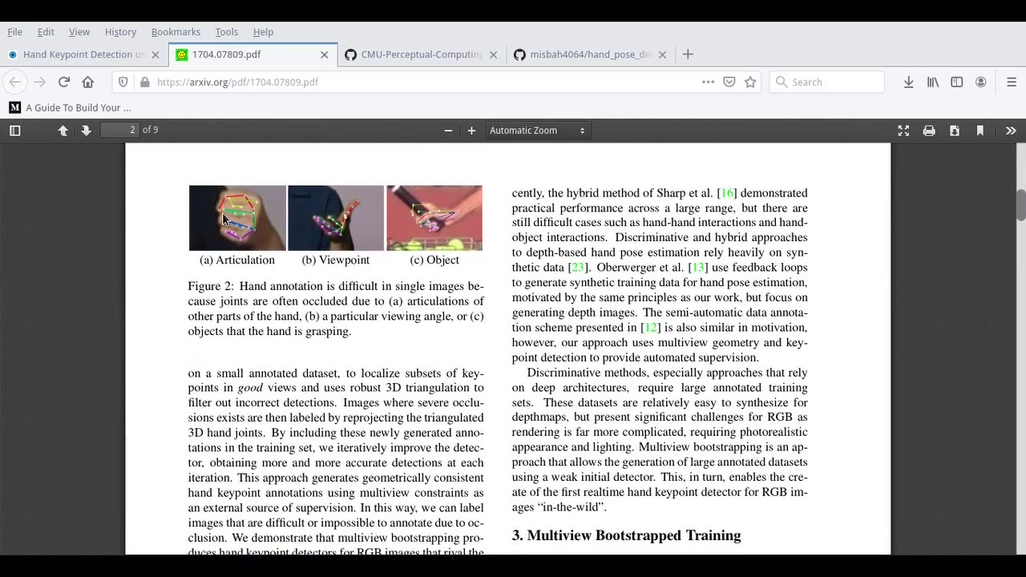
pyautogui.moveTo(249, 246)
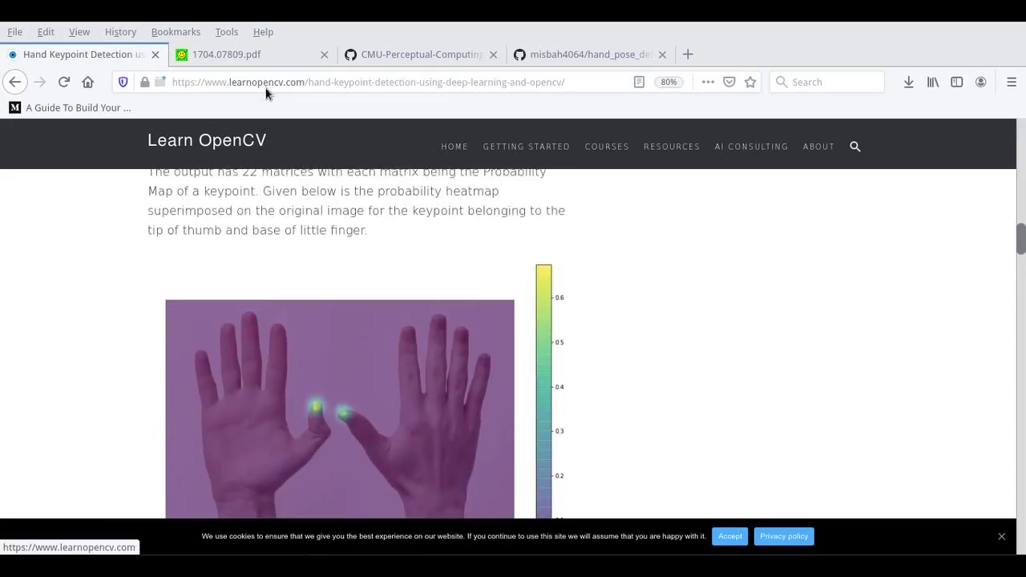
pyautogui.click(226, 54)
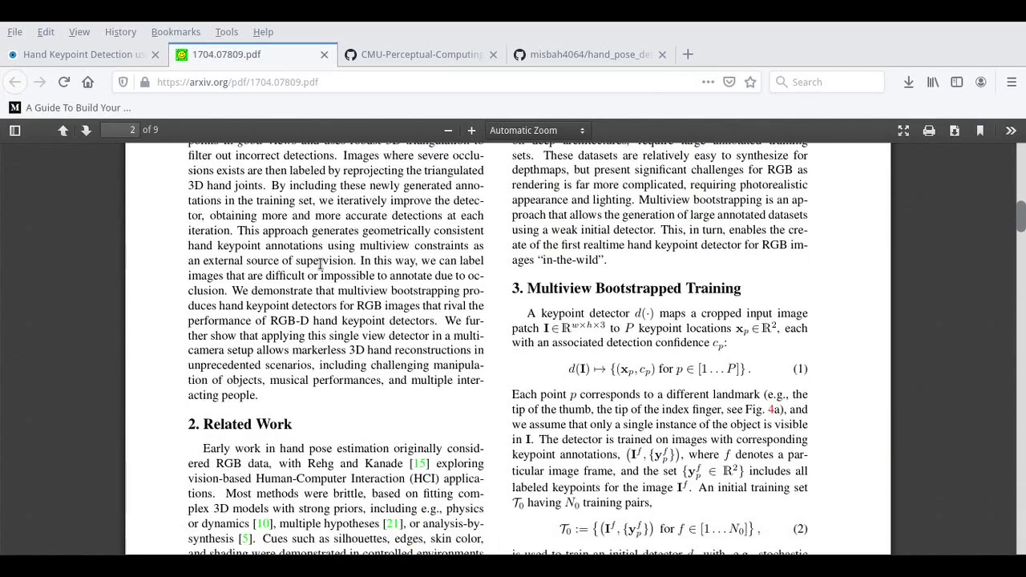
pyautogui.scroll(-3)
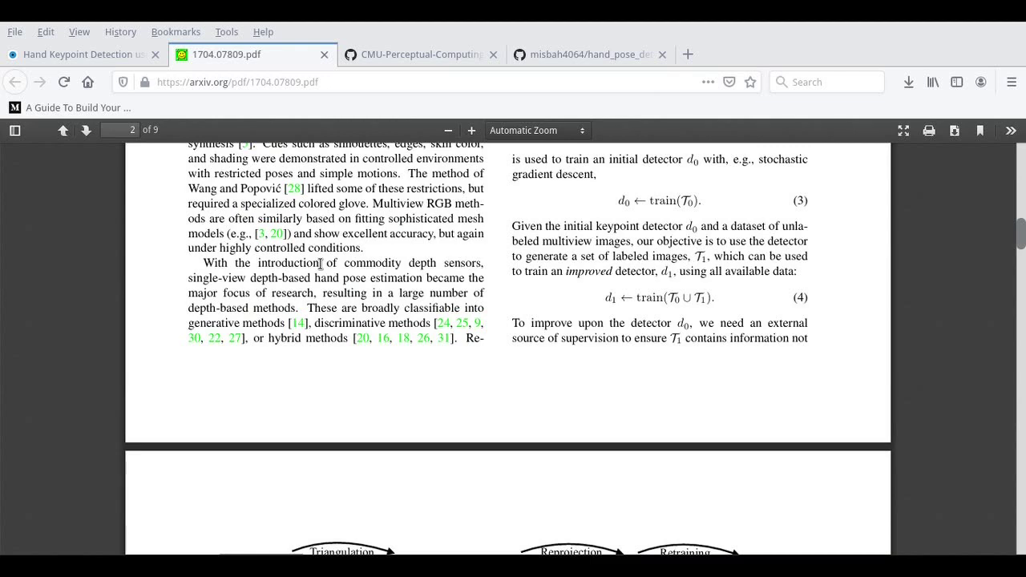
pyautogui.click(417, 54)
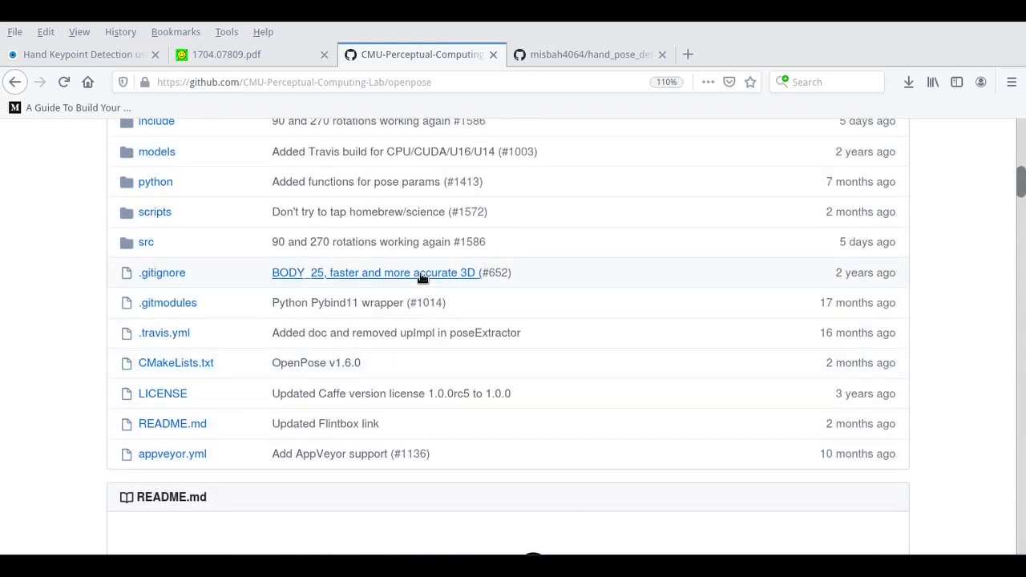
# Scroll the OpenPose README through Installation and Quick Start down to the Unity Plugin images
pyautogui.scroll(3)
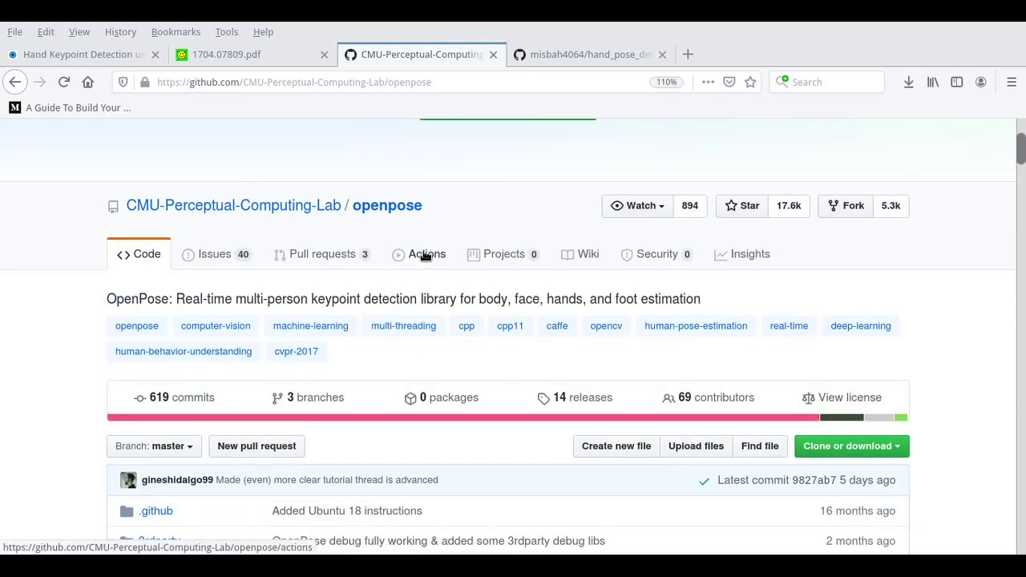
pyautogui.scroll(-3)
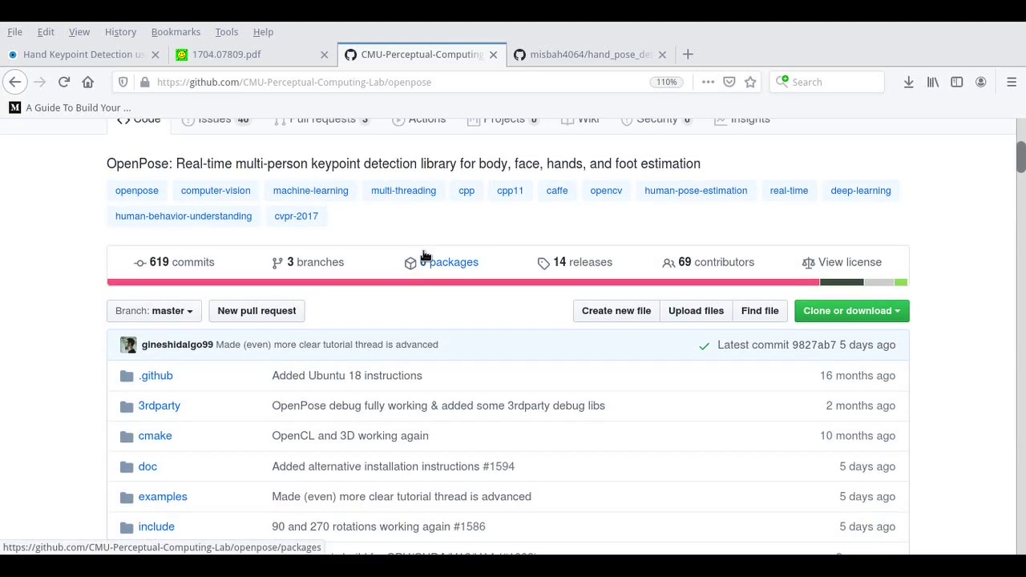
pyautogui.scroll(-3)
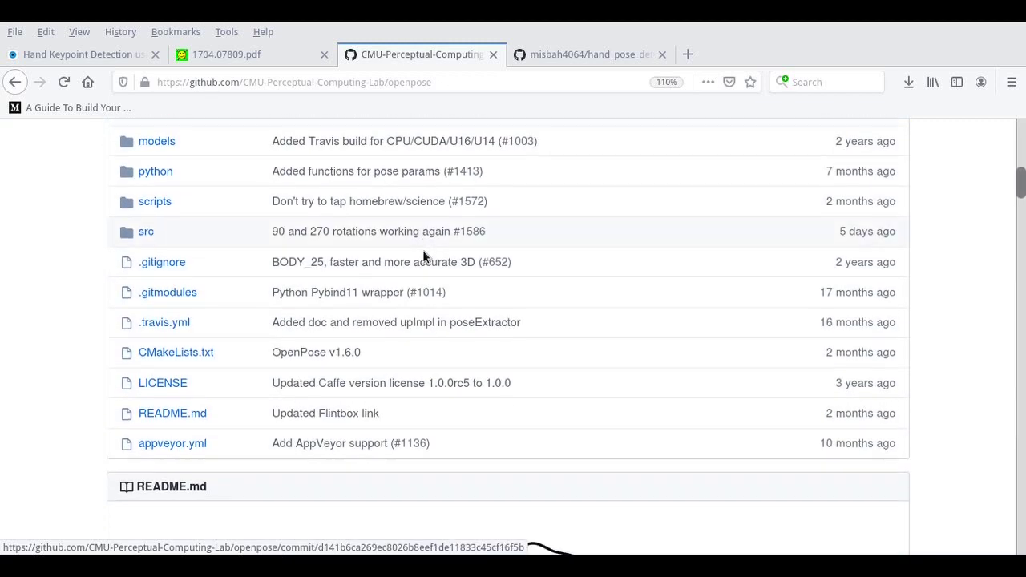
pyautogui.scroll(-3)
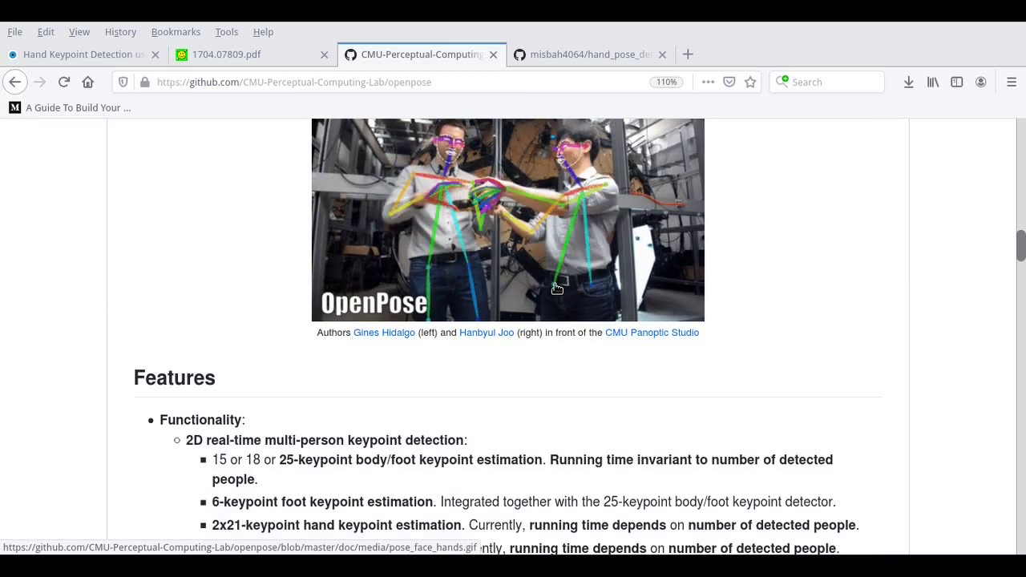
pyautogui.scroll(-3)
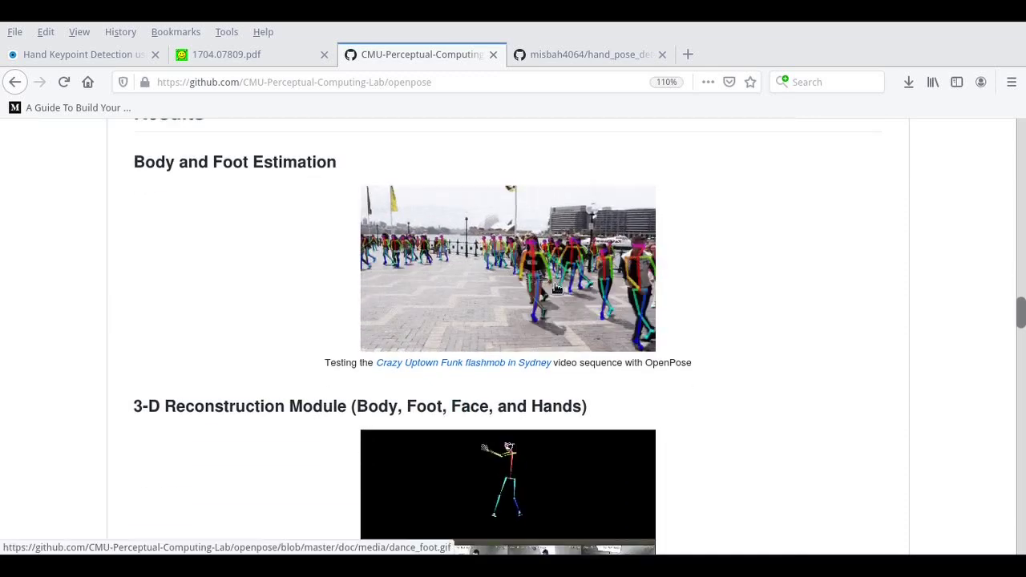
pyautogui.scroll(-3)
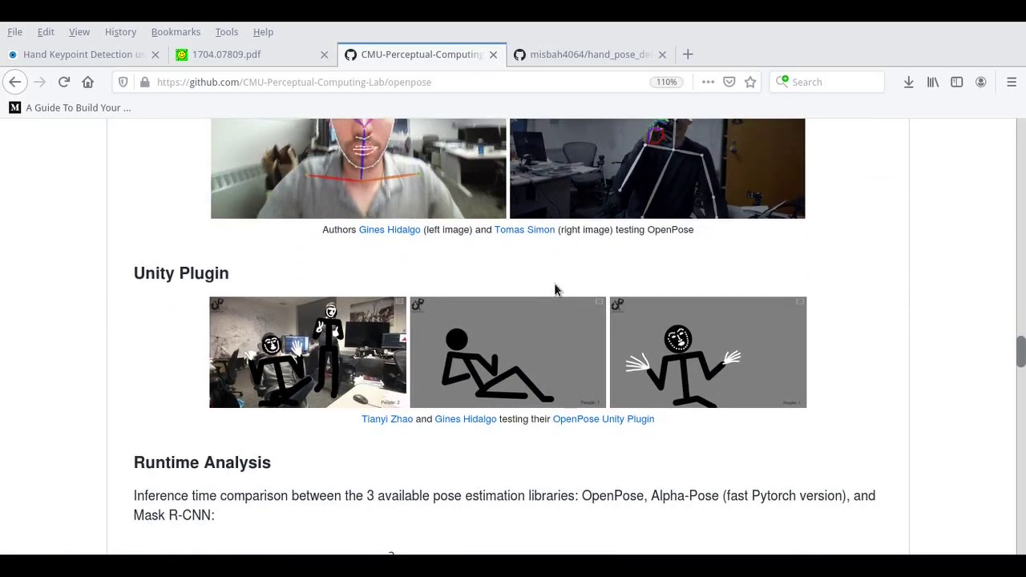
pyautogui.scroll(3)
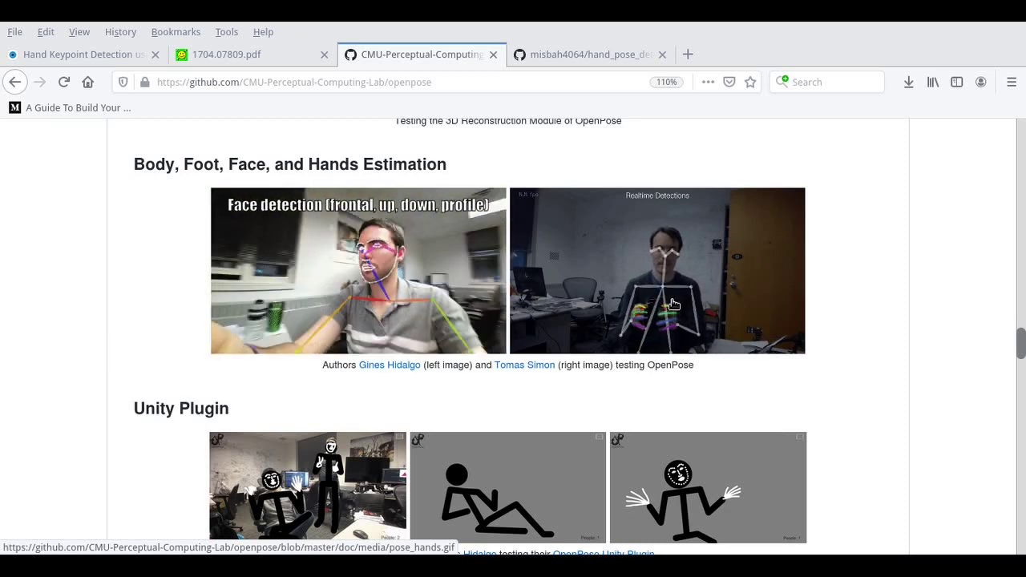
pyautogui.scroll(-3)
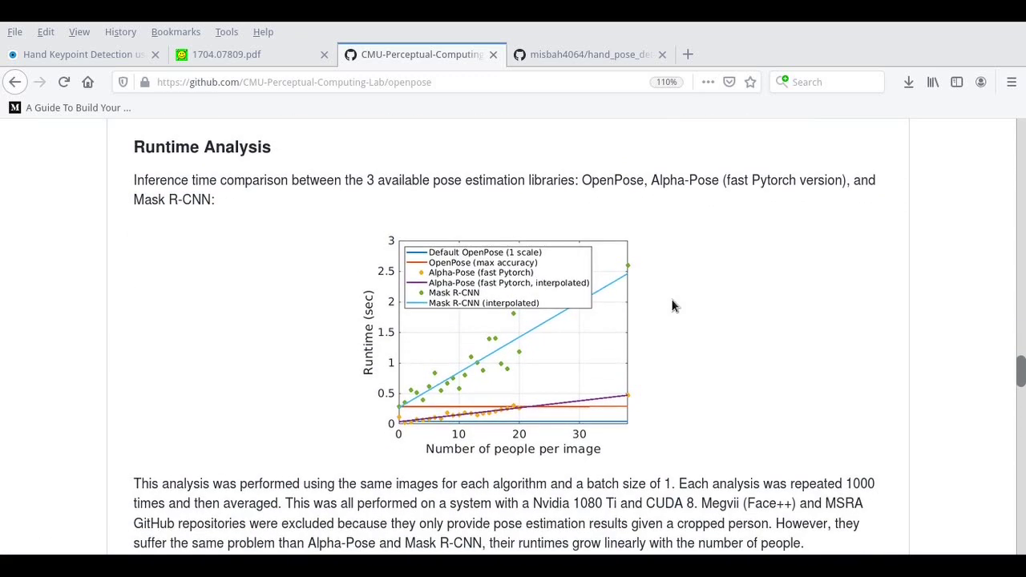
pyautogui.scroll(-3)
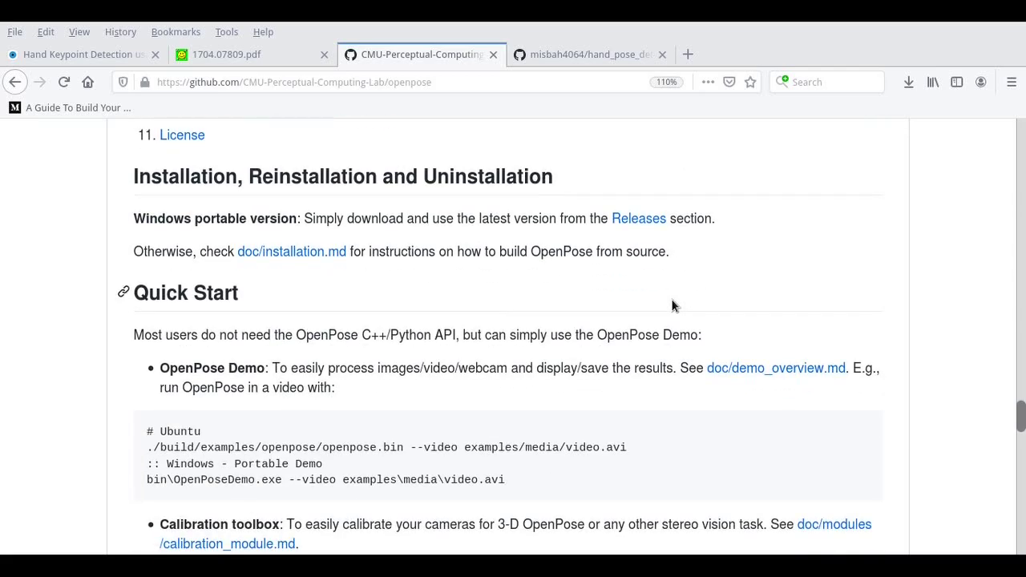
pyautogui.scroll(-3)
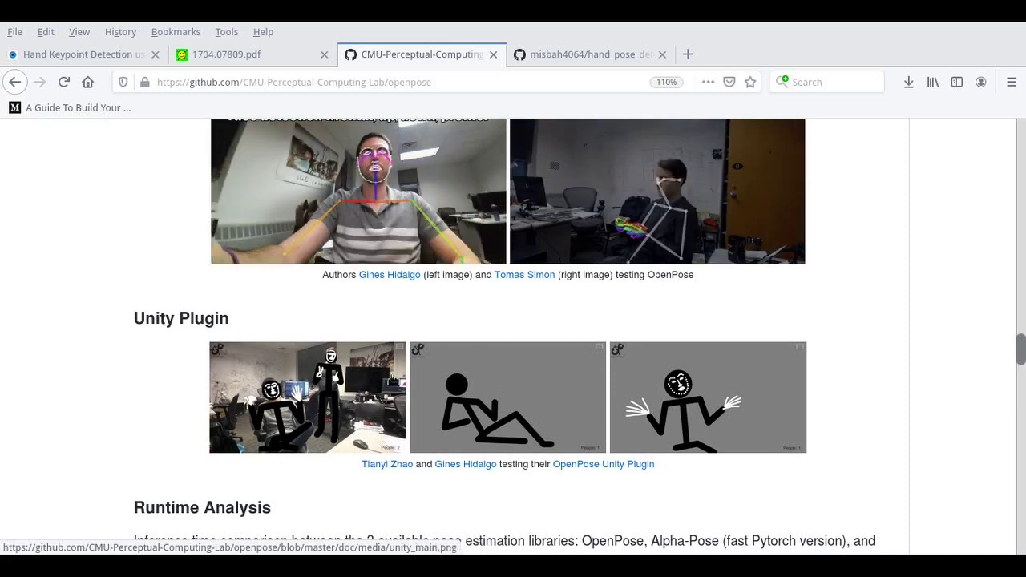
pyautogui.click(80, 55)
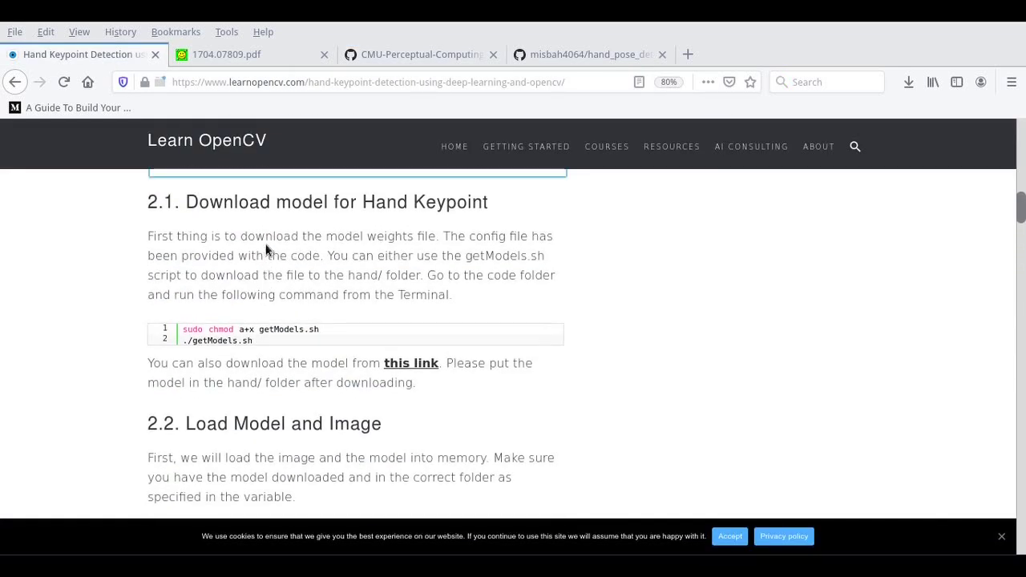
# Skim the LearnOpenCV Hand Keypoint Detection article from its intro through model download to Show Detections
pyautogui.scroll(3)
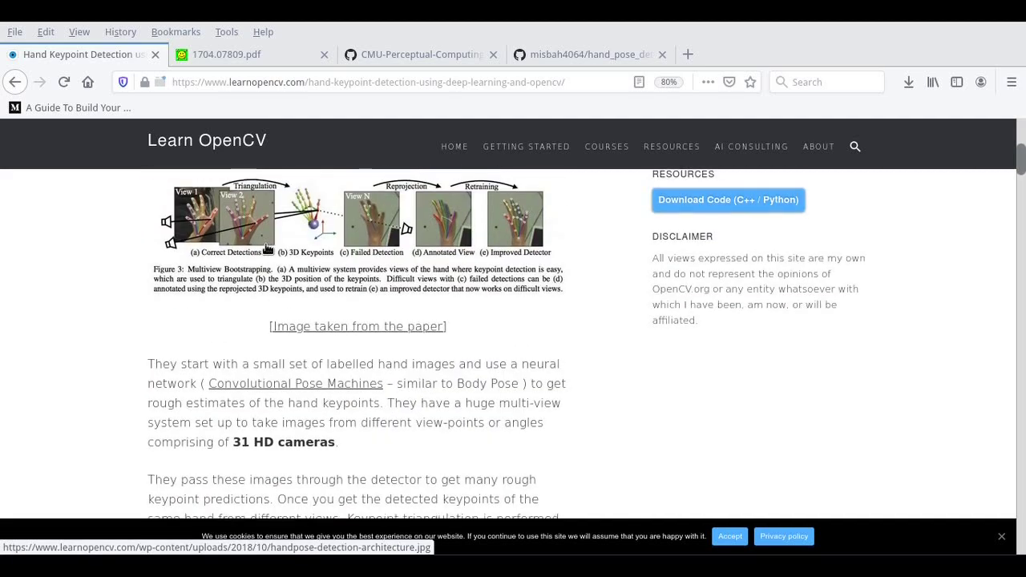
pyautogui.scroll(3)
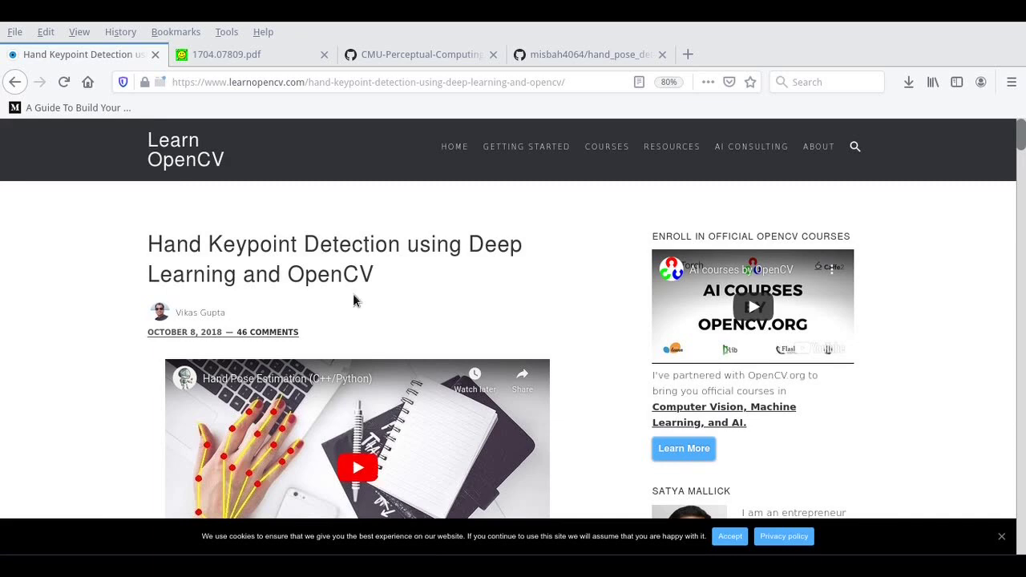
pyautogui.scroll(-3)
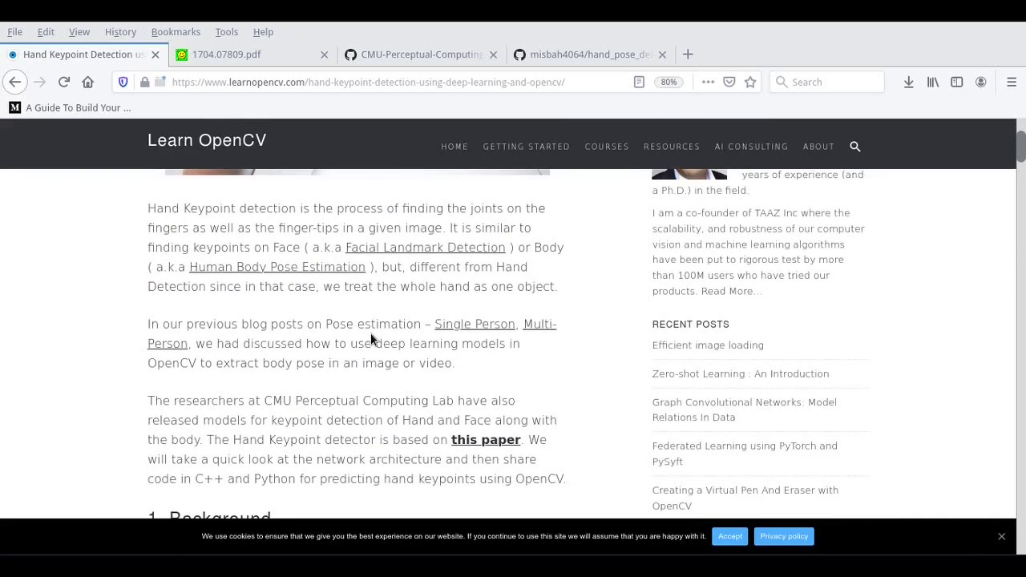
pyautogui.scroll(-3)
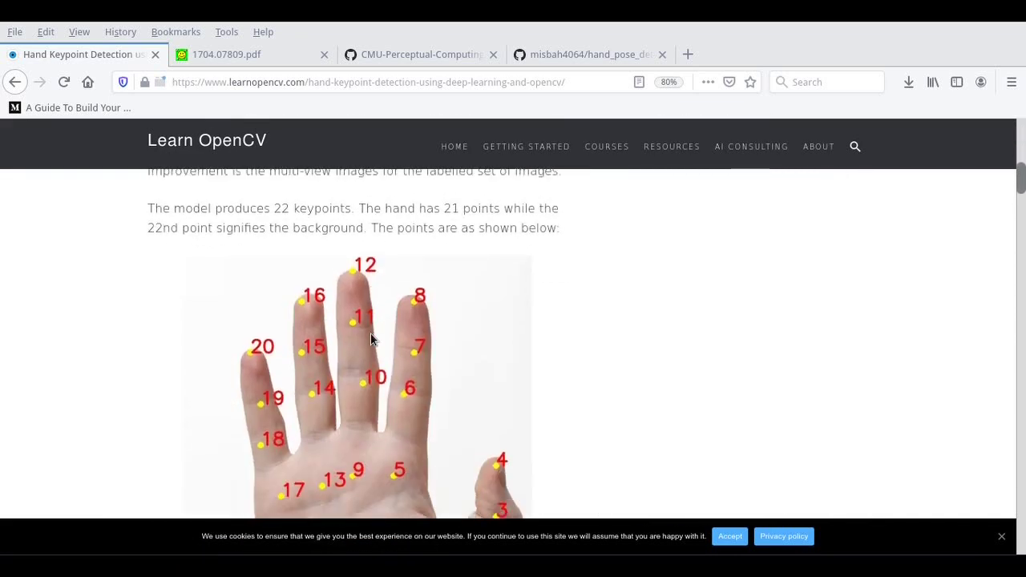
pyautogui.scroll(-3)
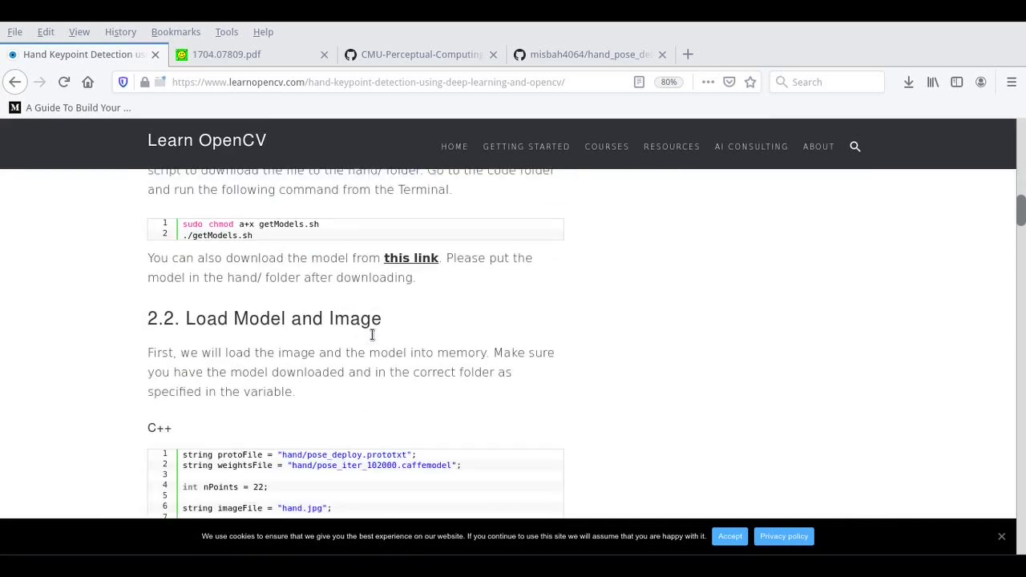
pyautogui.scroll(-3)
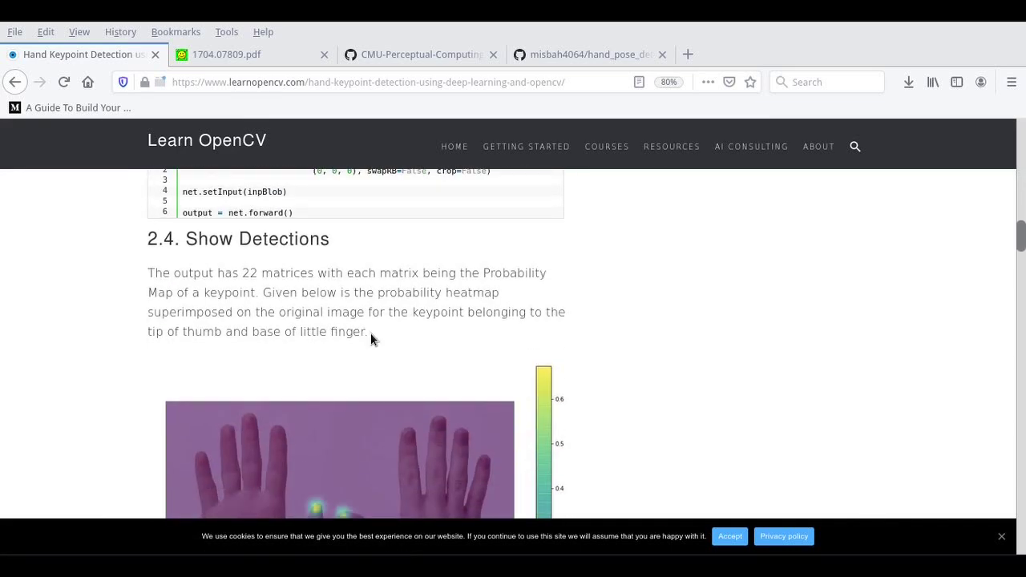
pyautogui.scroll(-3)
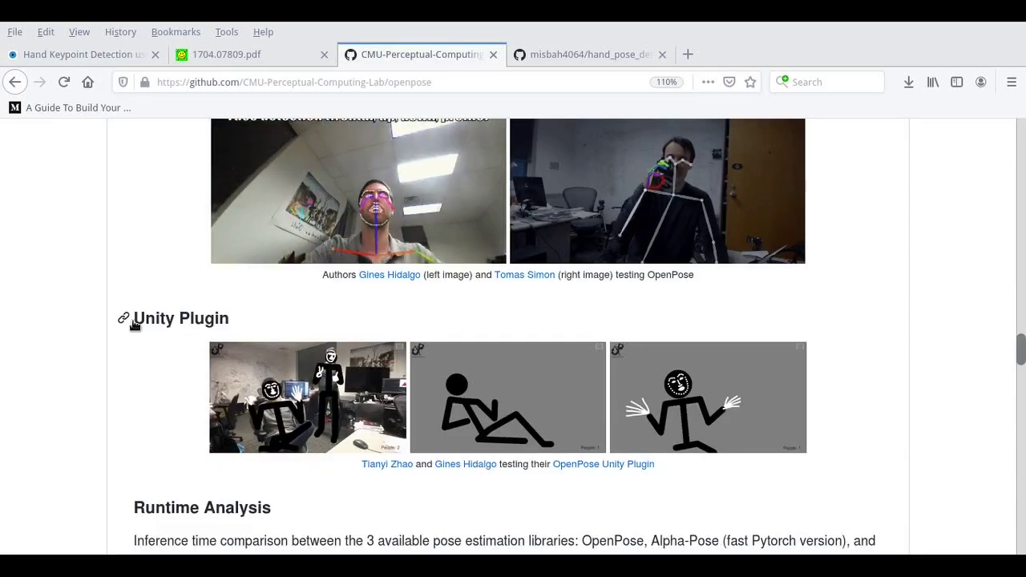
# Scroll the OpenPose README from Features and Latest Features past the Runtime Analysis chart to Contents
pyautogui.scroll(-3)
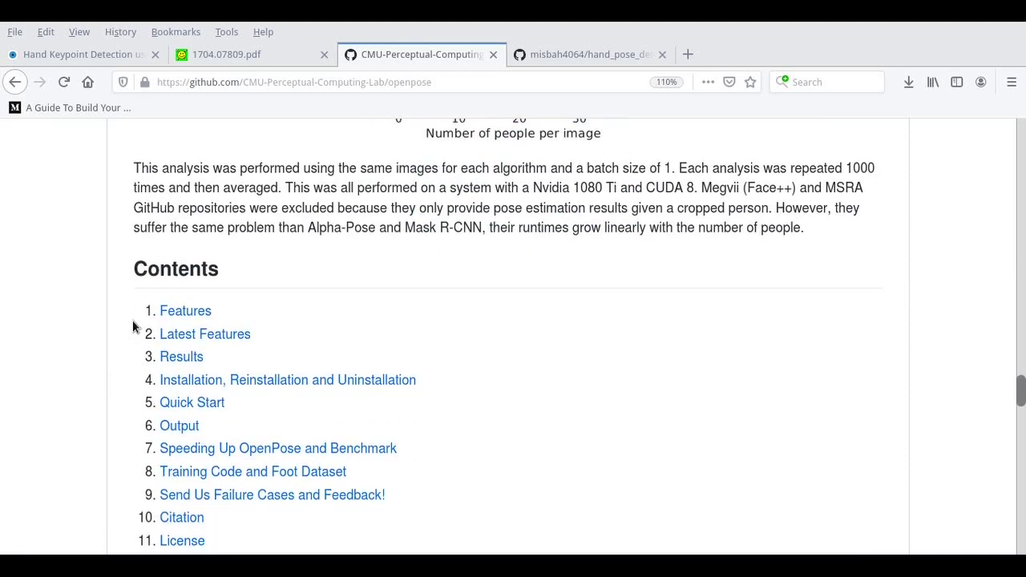
pyautogui.scroll(-3)
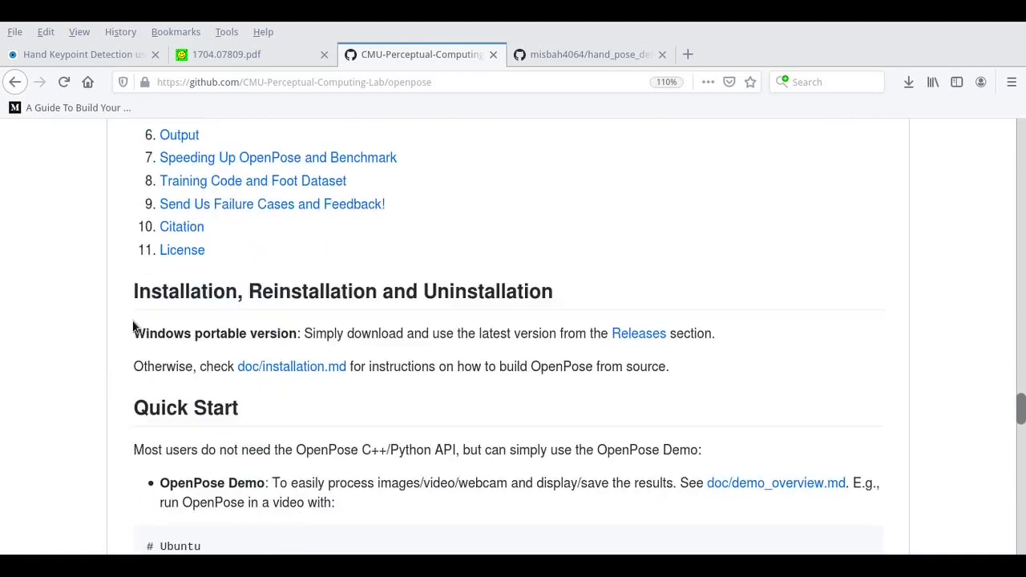
pyautogui.scroll(-3)
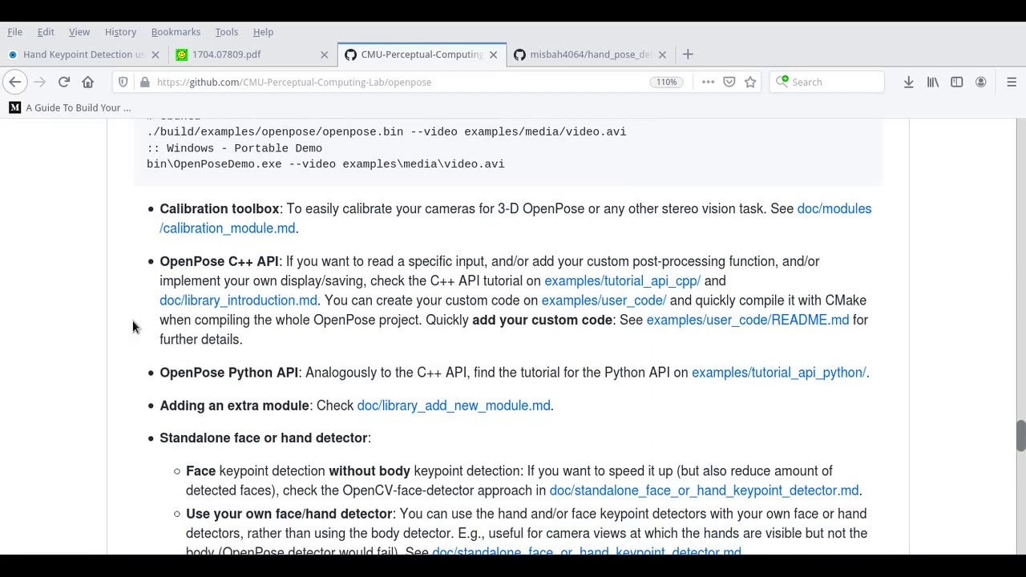
pyautogui.scroll(-3)
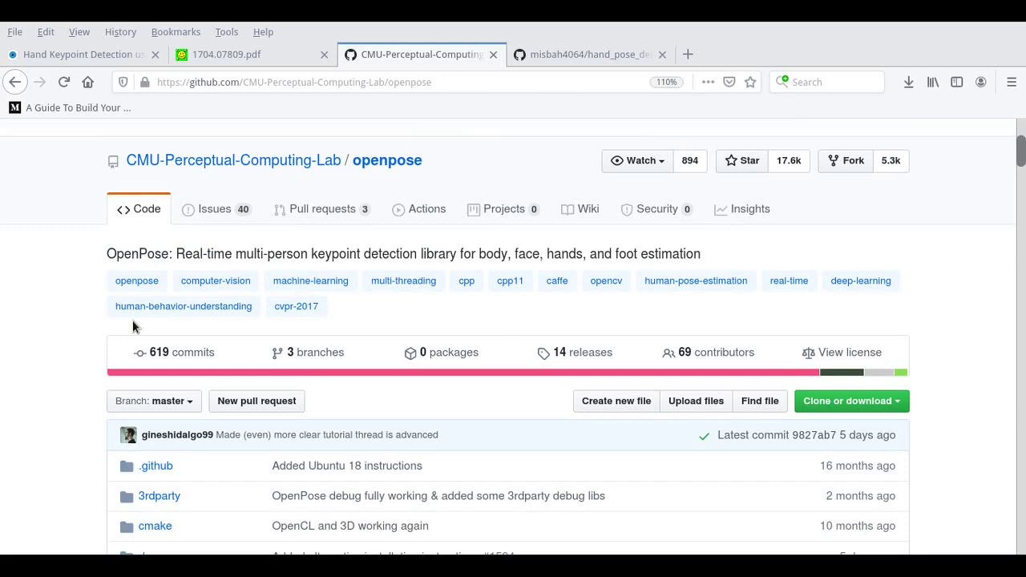
pyautogui.scroll(-3)
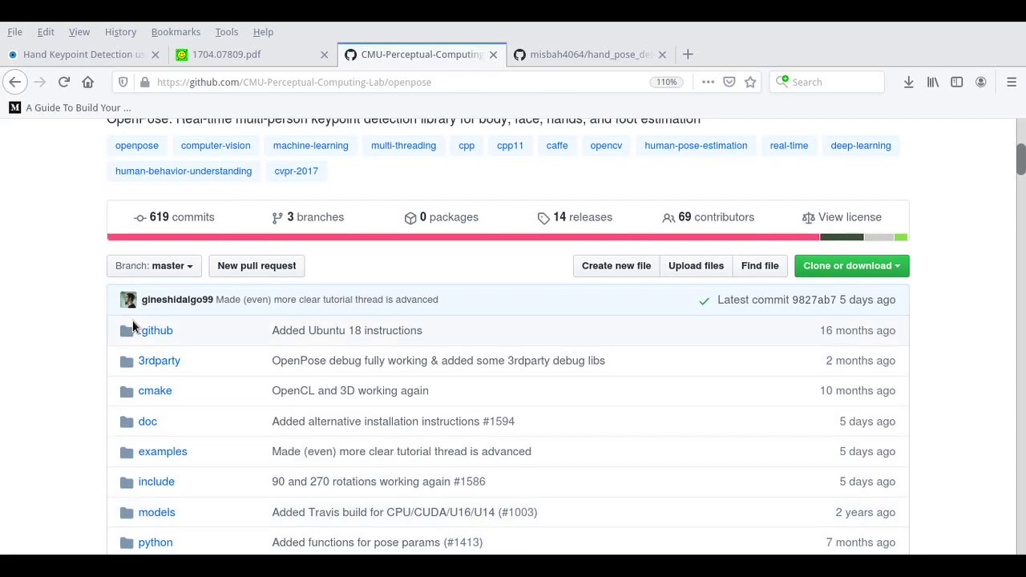
pyautogui.scroll(-3)
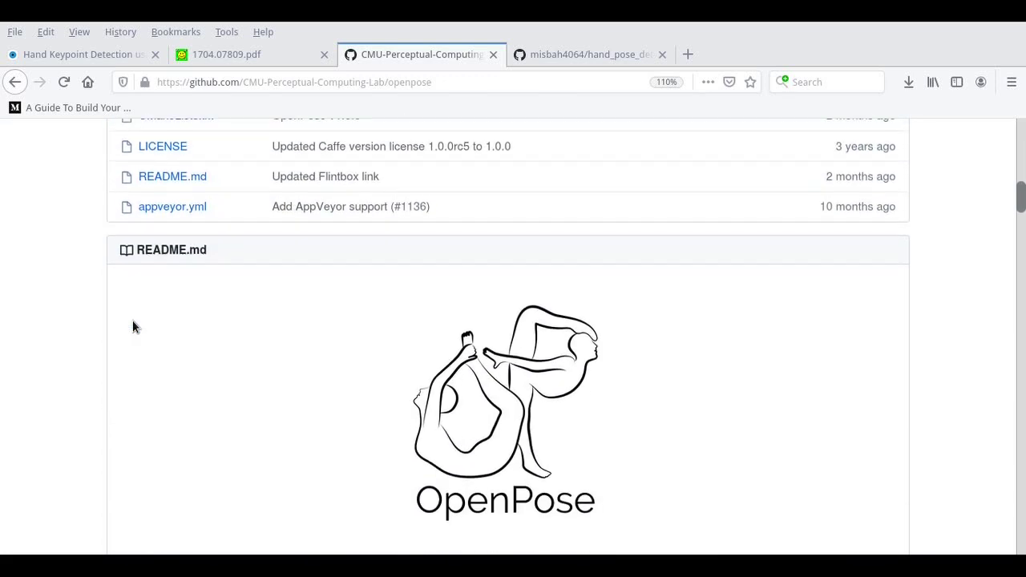
pyautogui.scroll(-3)
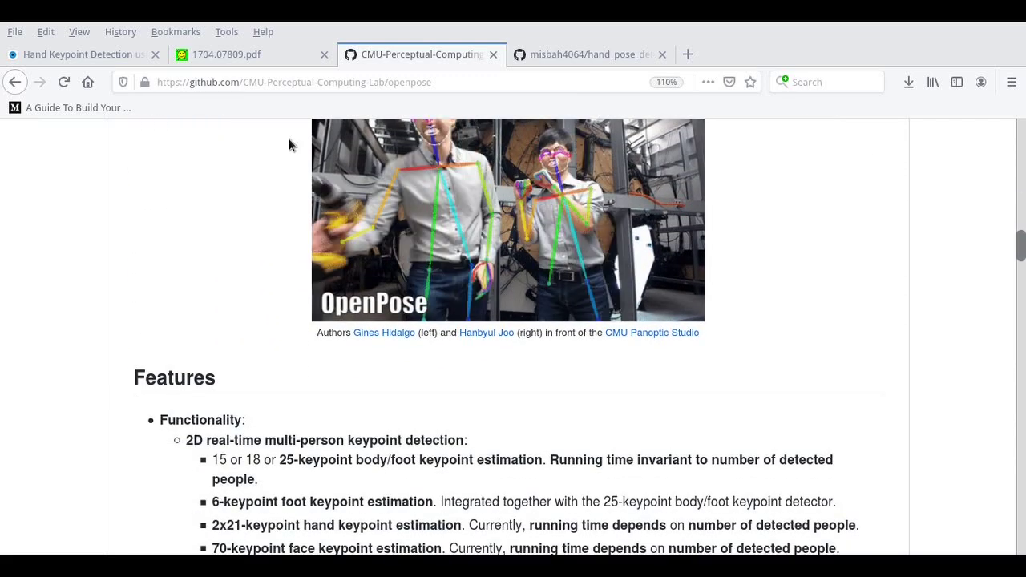
pyautogui.scroll(-3)
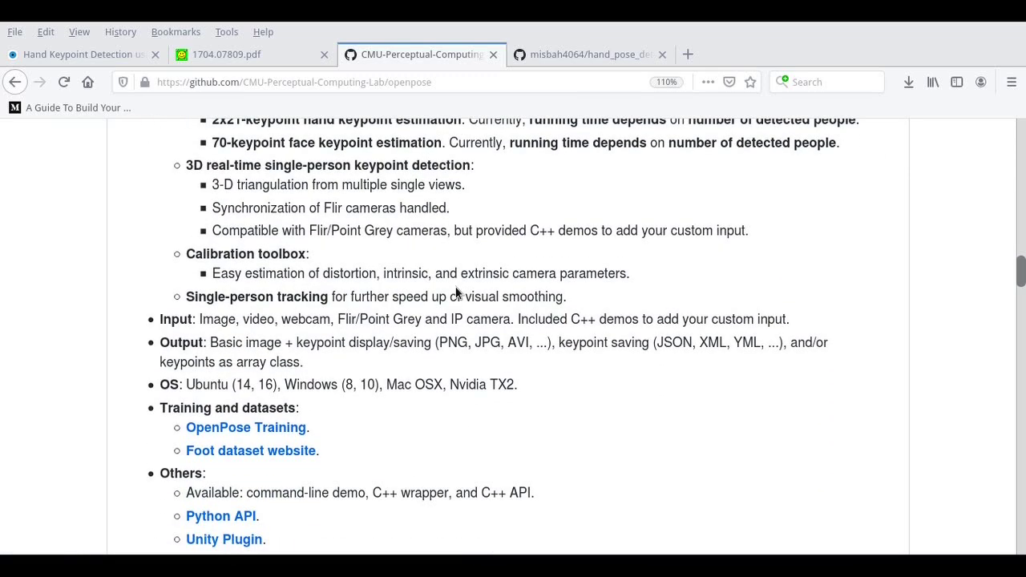
pyautogui.scroll(-3)
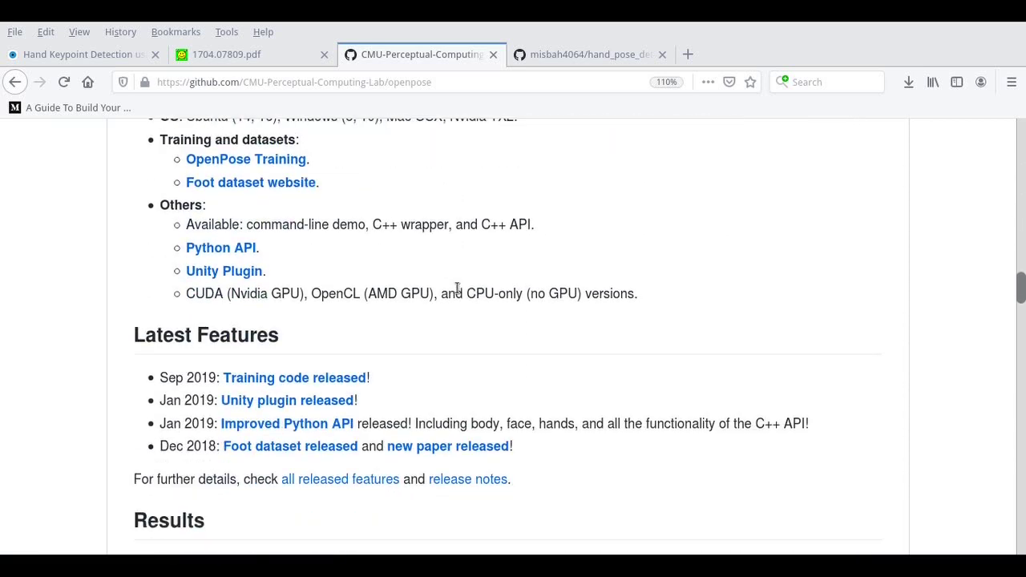
pyautogui.scroll(-3)
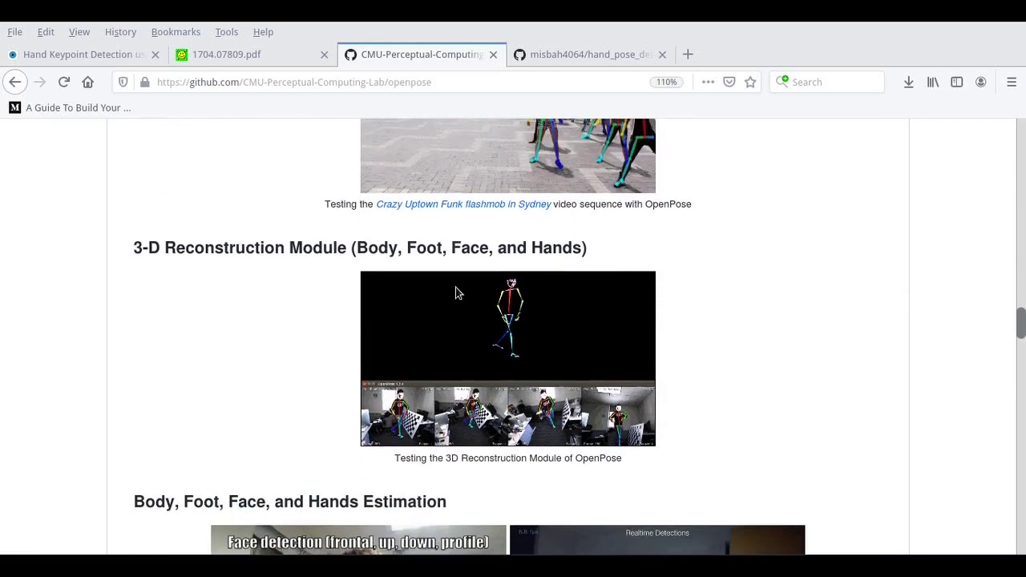
pyautogui.scroll(-3)
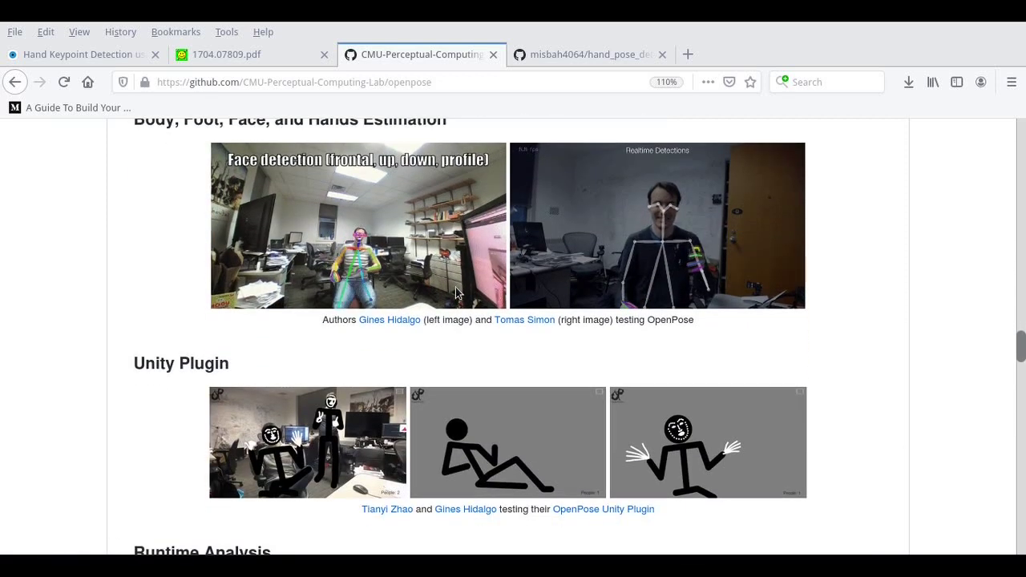
pyautogui.scroll(-3)
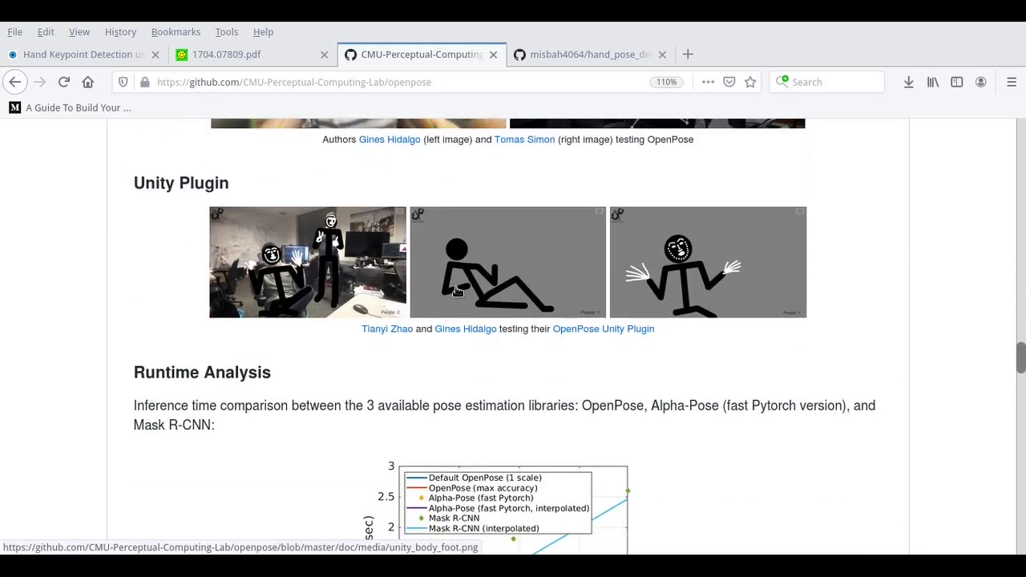
pyautogui.scroll(-3)
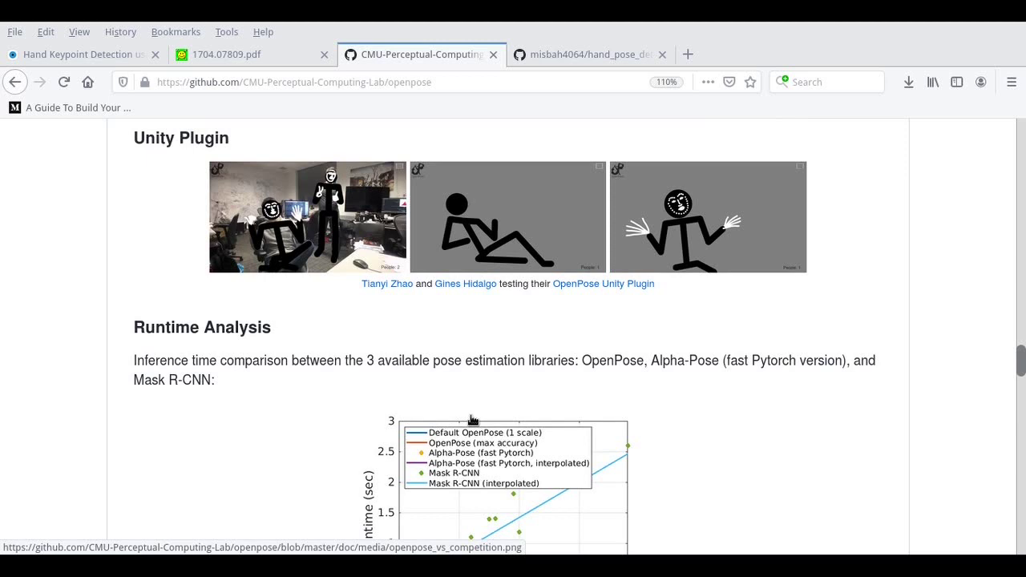
pyautogui.scroll(-3)
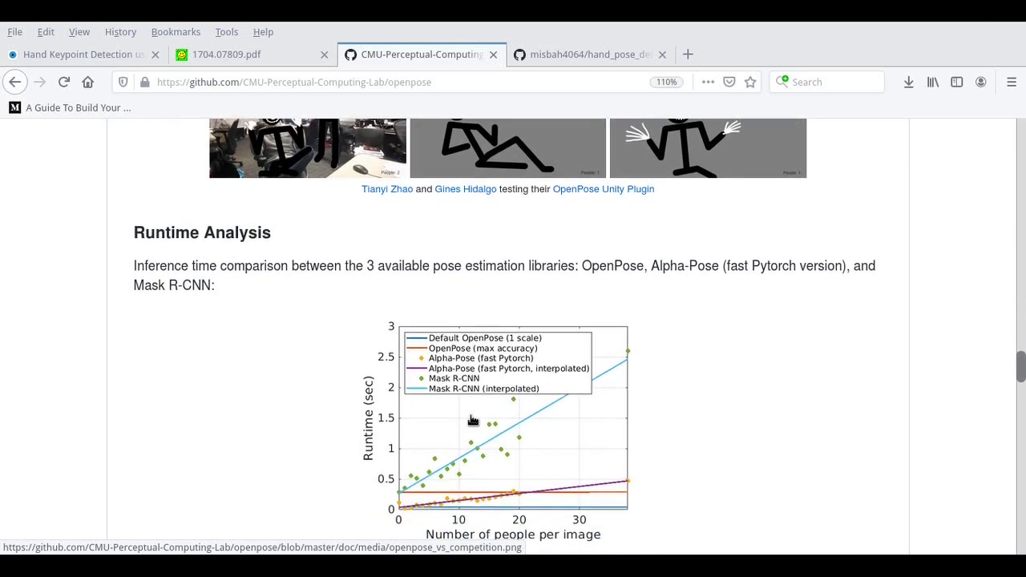
pyautogui.scroll(-3)
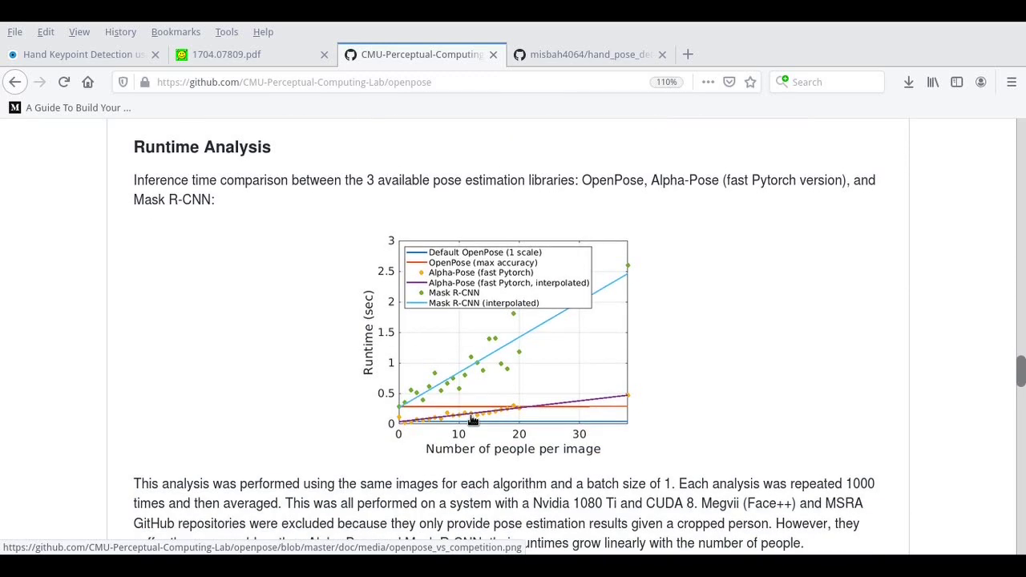
pyautogui.scroll(-3)
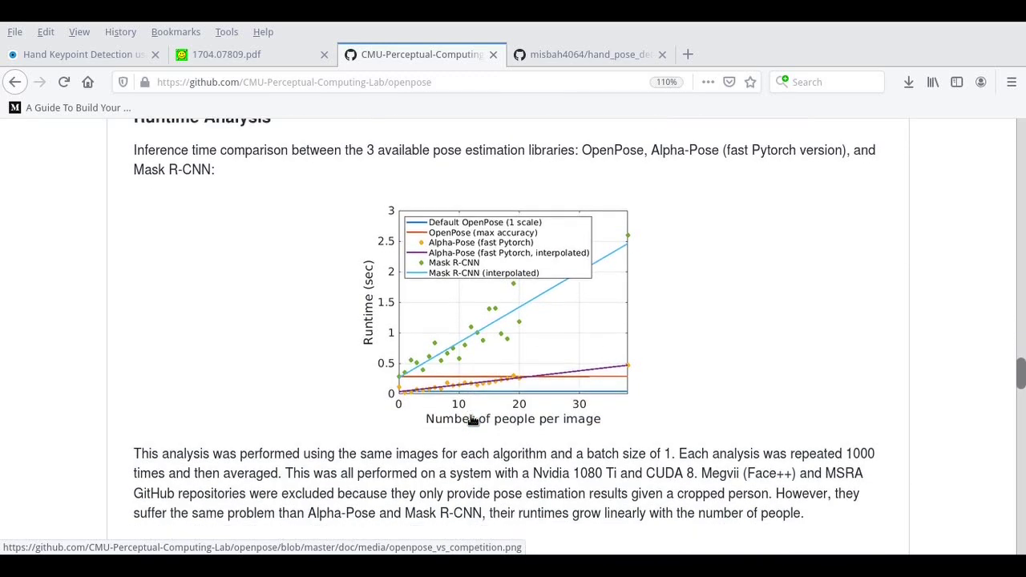
pyautogui.scroll(-3)
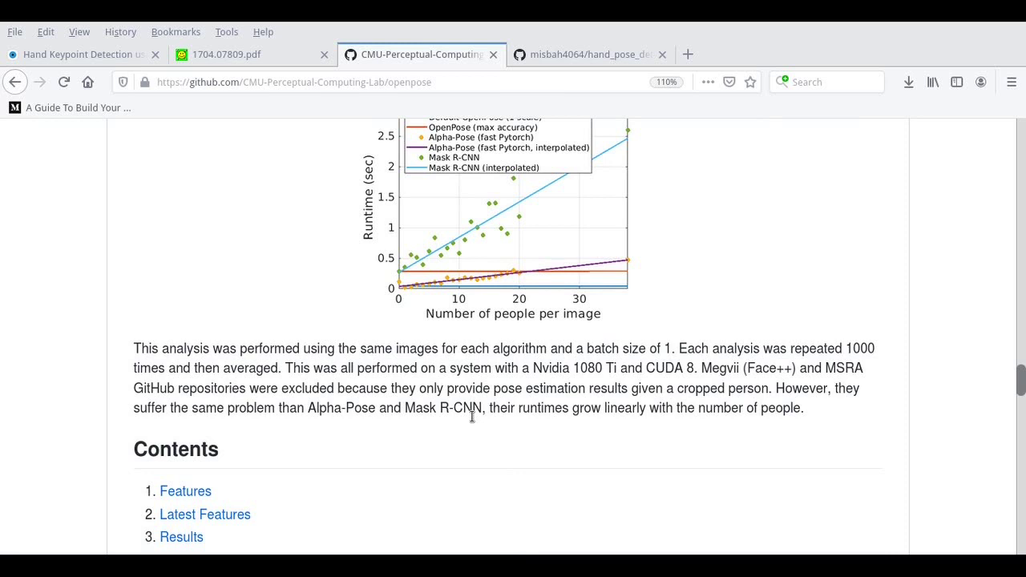
pyautogui.moveTo(464, 542)
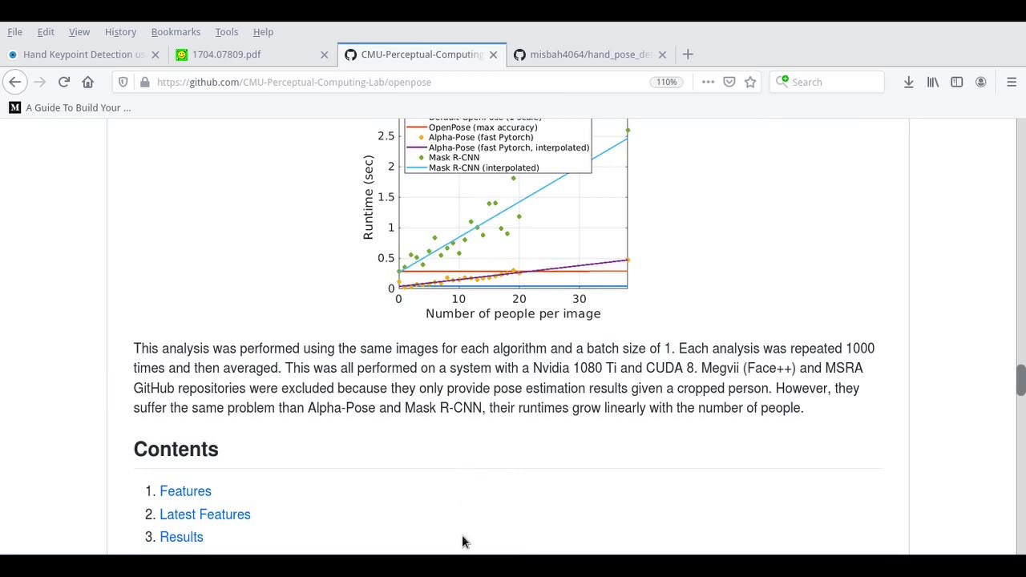